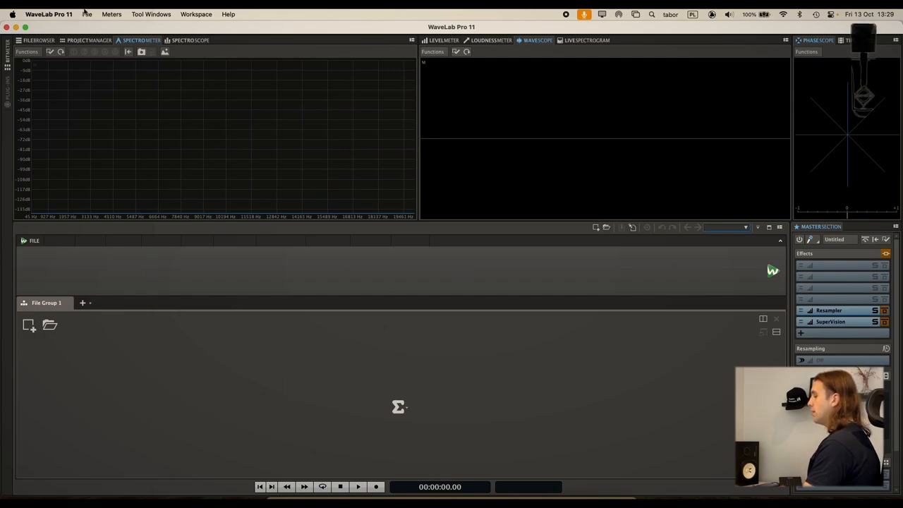
- Generate a sine test file from the Signal Generator and confirm its audio properties
{"action": "left_click", "coordinate": [87, 14]}
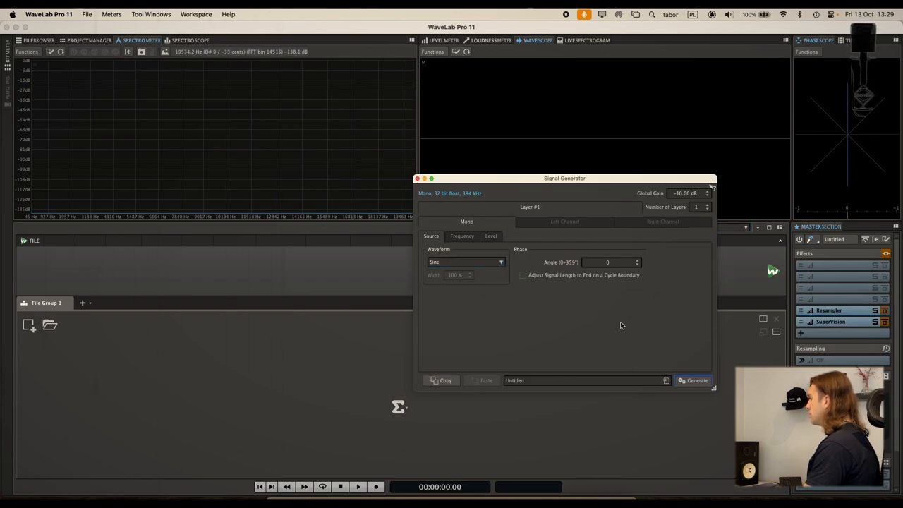
{"action": "left_click", "coordinate": [697, 381]}
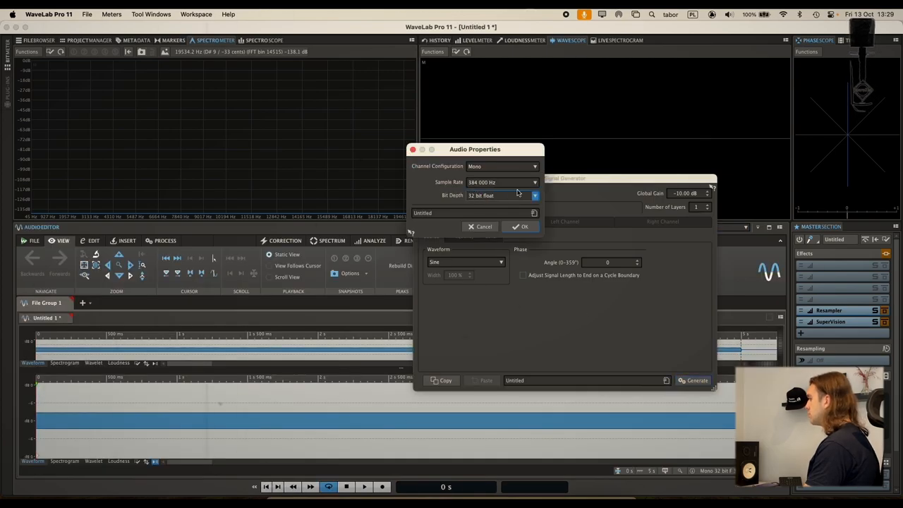
{"action": "left_click", "coordinate": [533, 182]}
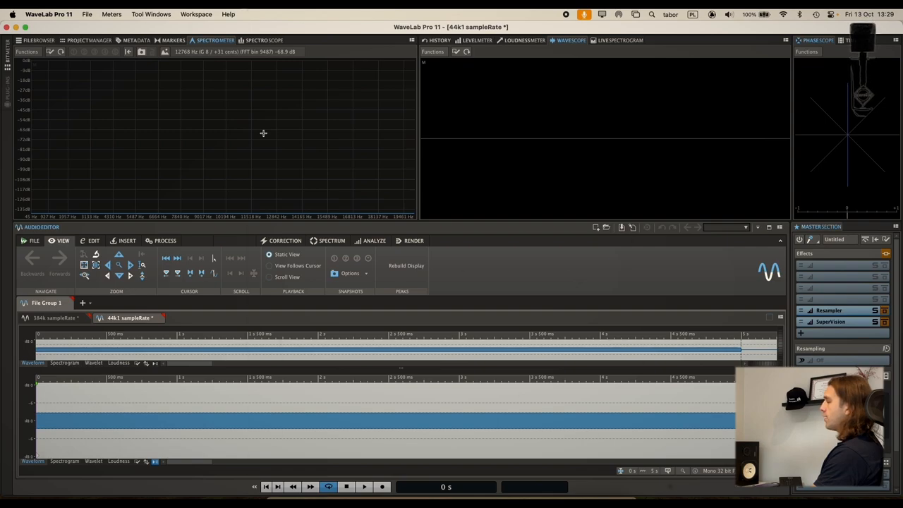
- Play the 44k1 sine file, then switch to the 384k sampleRate file
{"action": "left_click", "coordinate": [364, 486]}
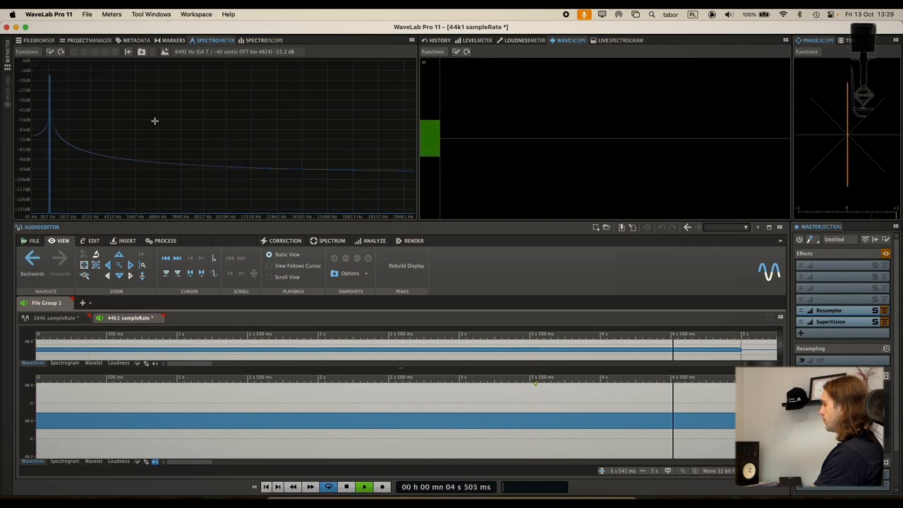
{"action": "left_click", "coordinate": [55, 317]}
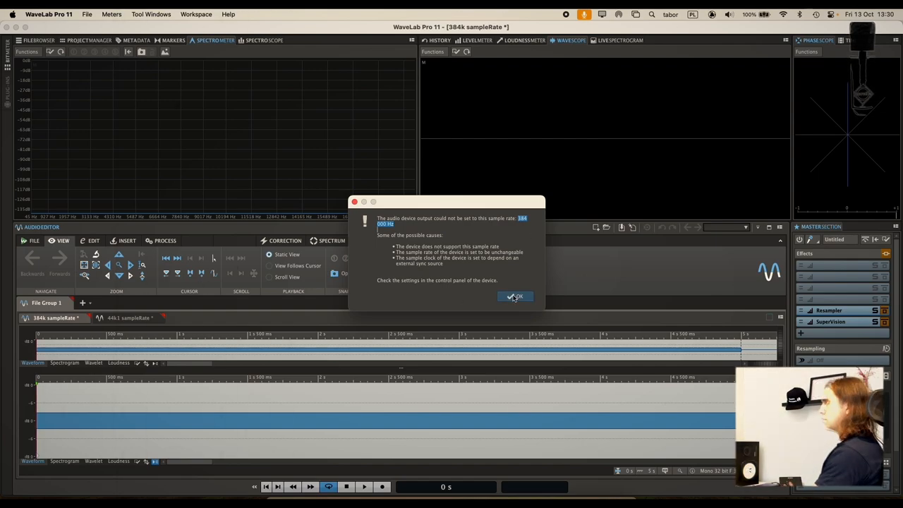
- Dismiss the sample-rate warning and play the 384k sine through the master Resampler at 48 kHz
{"action": "left_click", "coordinate": [514, 297]}
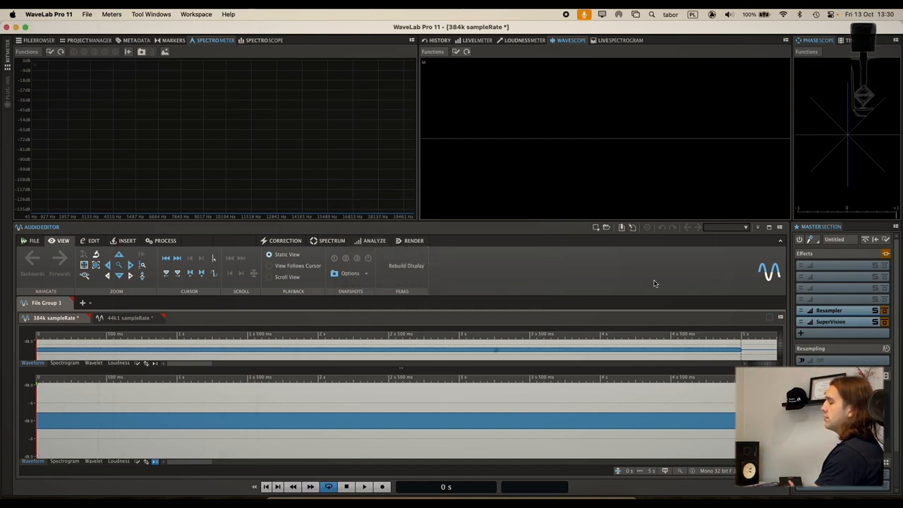
{"action": "left_click", "coordinate": [829, 311]}
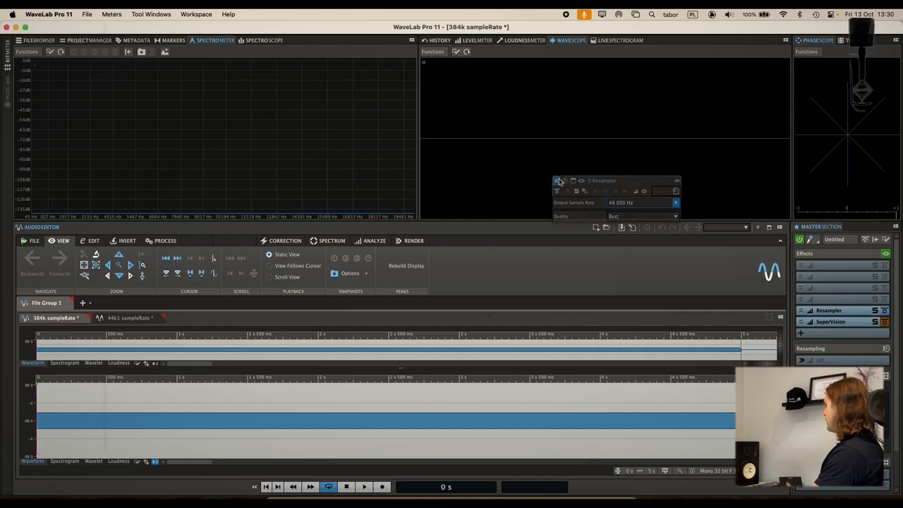
{"action": "left_click", "coordinate": [557, 180]}
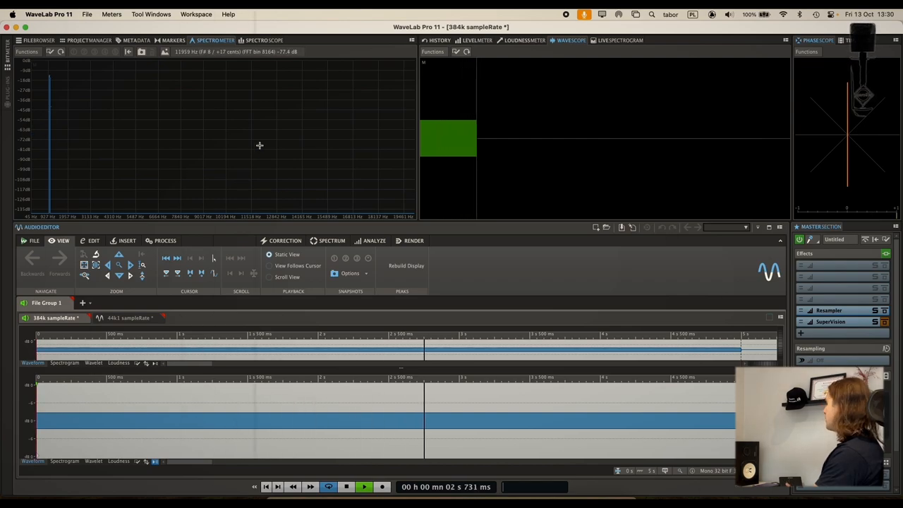
{"action": "right_click", "coordinate": [259, 145]}
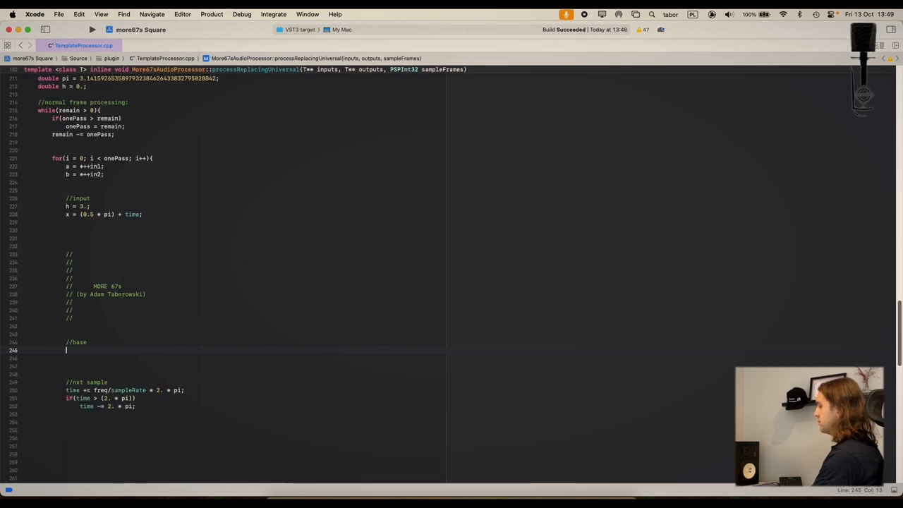
- Add the line 'y = sin(x)' under the //base comment in TemplateProcessor.cpp
{"action": "type", "text": "y = sin(x"}
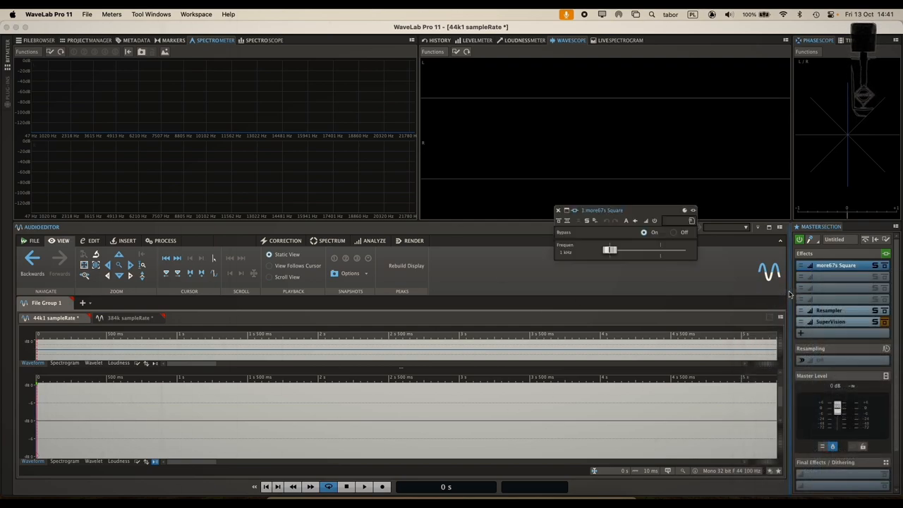
- Play the 44k1 file and sweep the Square plugin's Frequency slider up to its top range
{"action": "left_click", "coordinate": [364, 487]}
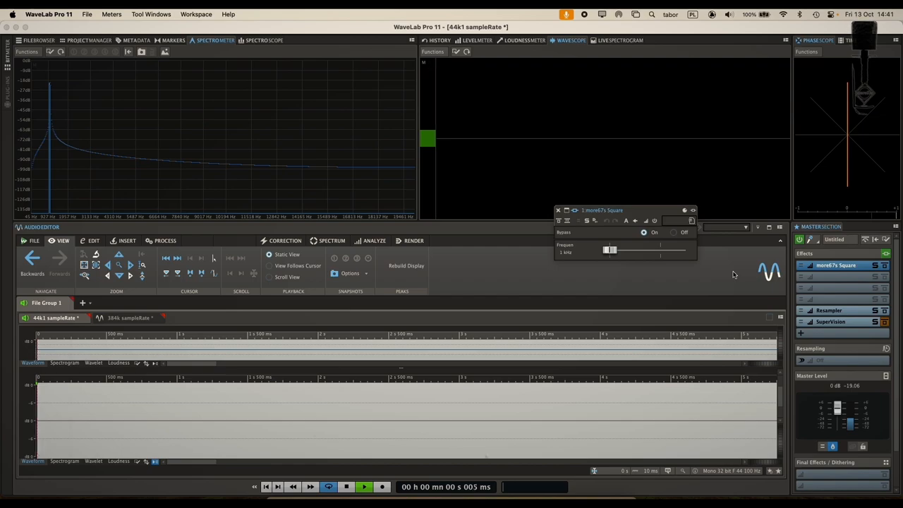
{"action": "mouse_move", "coordinate": [234, 135]}
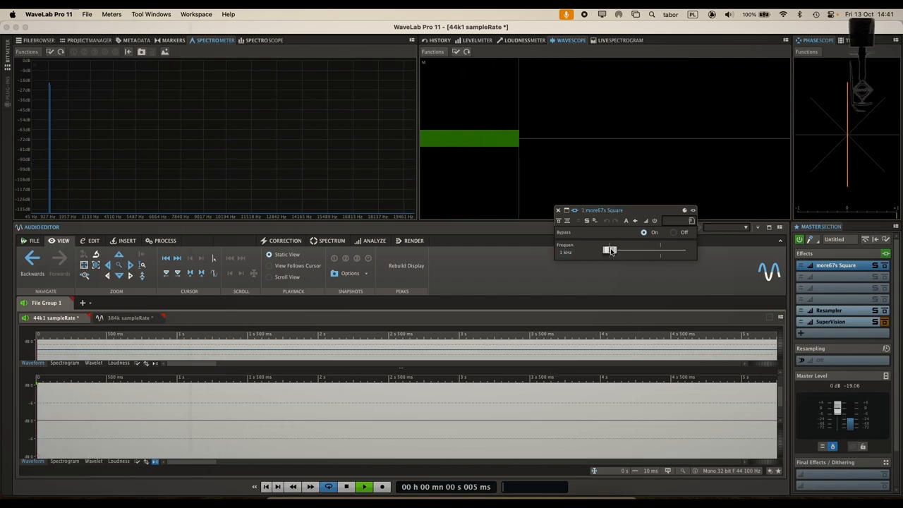
{"action": "left_click_drag", "start_coordinate": [608, 252], "coordinate": [638, 251]}
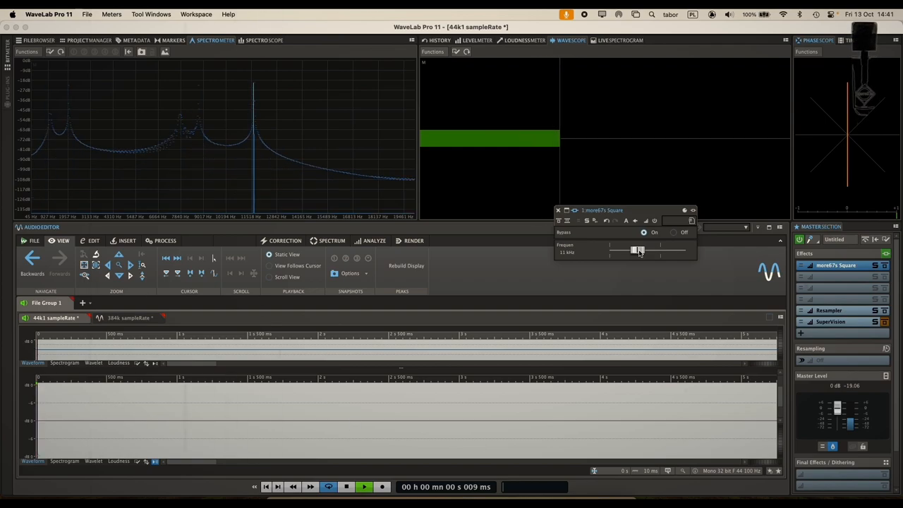
{"action": "left_click_drag", "start_coordinate": [635, 251], "coordinate": [648, 251]}
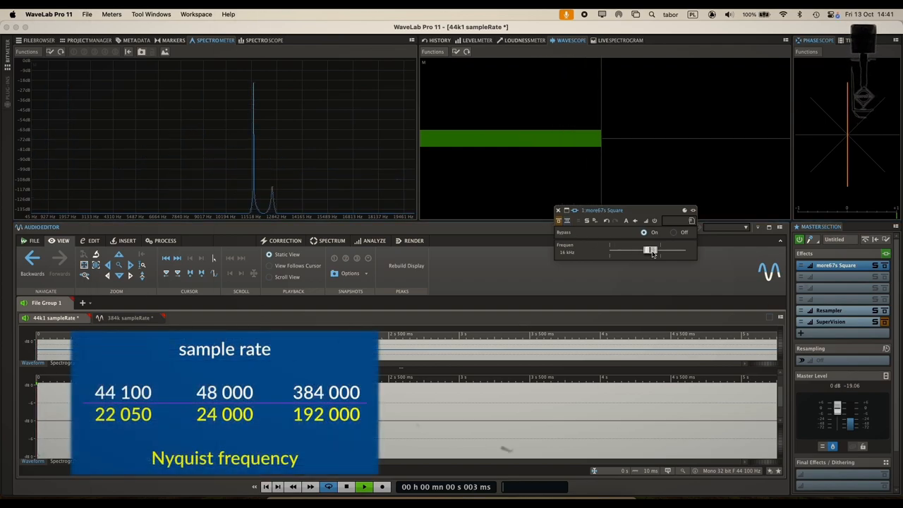
{"action": "left_click_drag", "start_coordinate": [649, 251], "coordinate": [663, 251]}
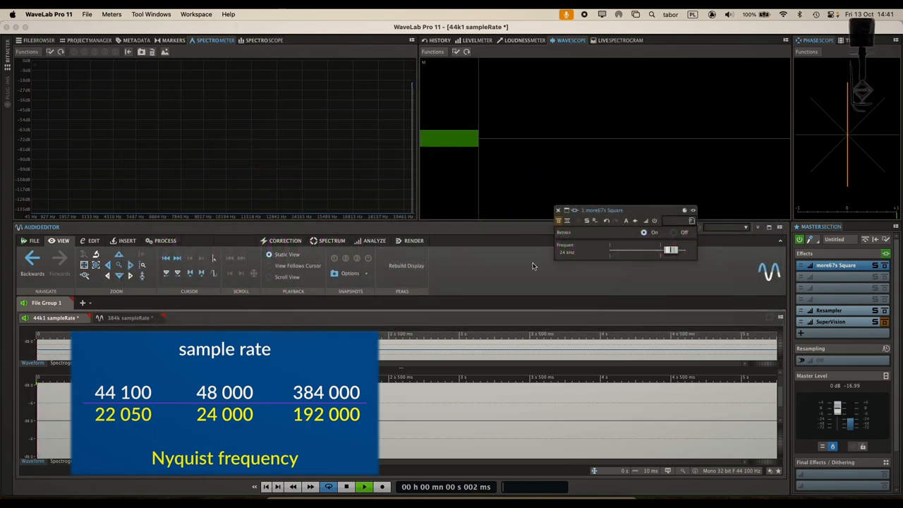
{"action": "left_click_drag", "start_coordinate": [670, 249], "coordinate": [675, 250]}
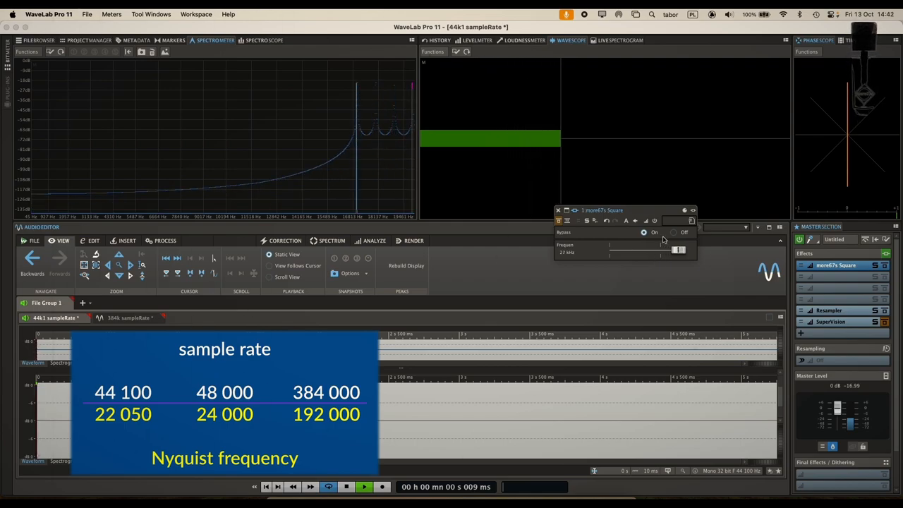
{"action": "right_click", "coordinate": [395, 134]}
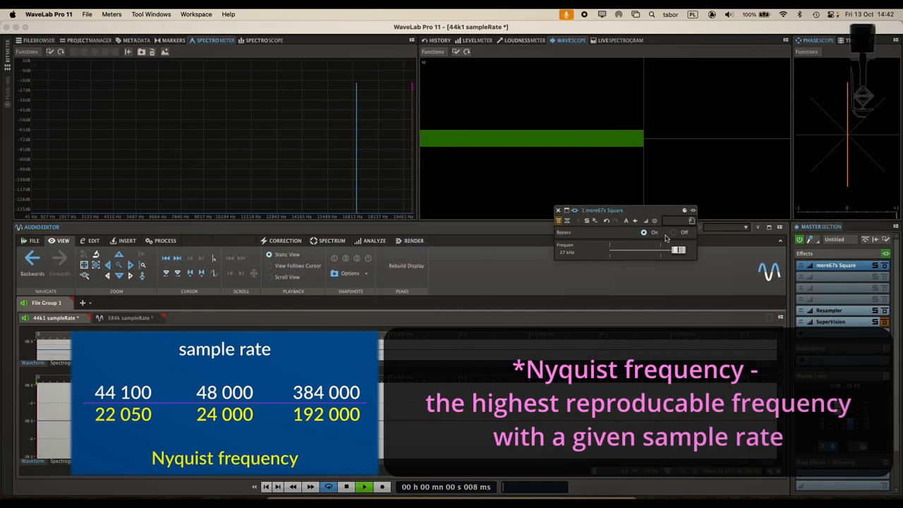
{"action": "left_click_drag", "start_coordinate": [677, 248], "coordinate": [683, 249]}
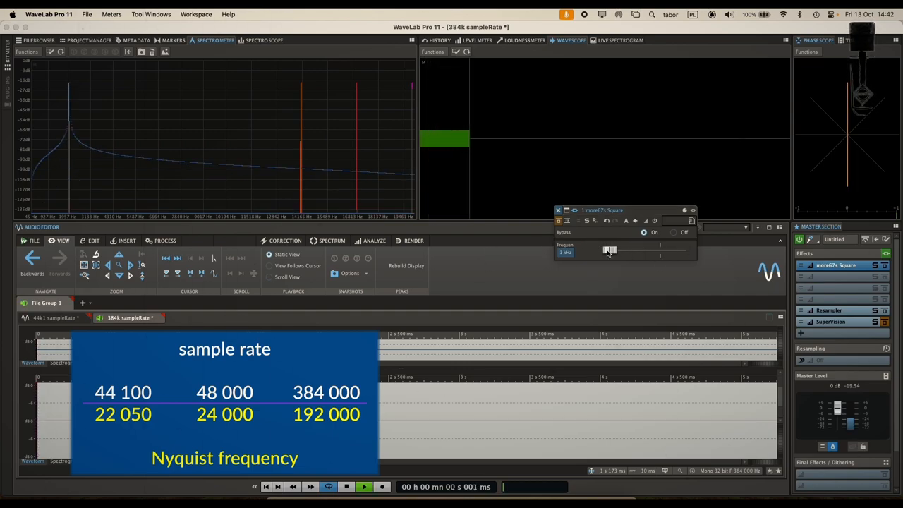
- Sweep the Square tone's frequency from low to high on the 384k file, past the Nyquist lines
{"action": "left_click_drag", "start_coordinate": [609, 251], "coordinate": [619, 251]}
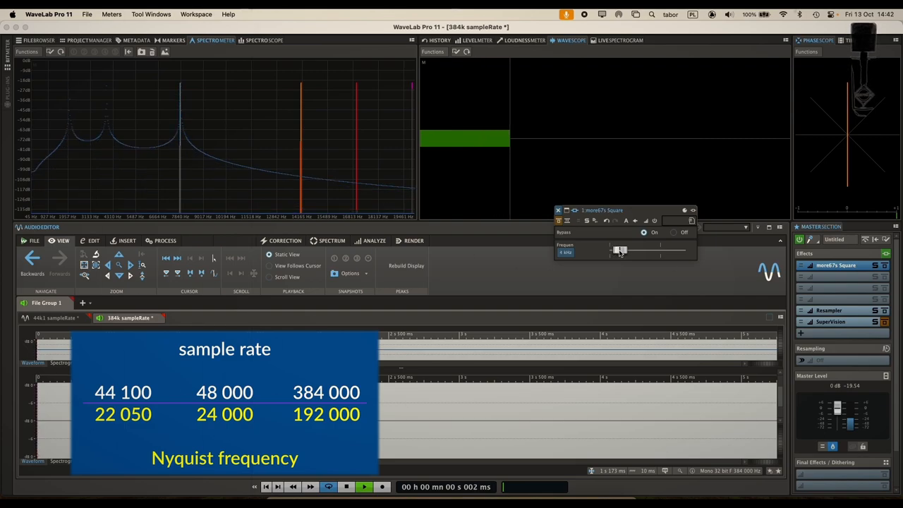
{"action": "left_click_drag", "start_coordinate": [619, 249], "coordinate": [632, 250]}
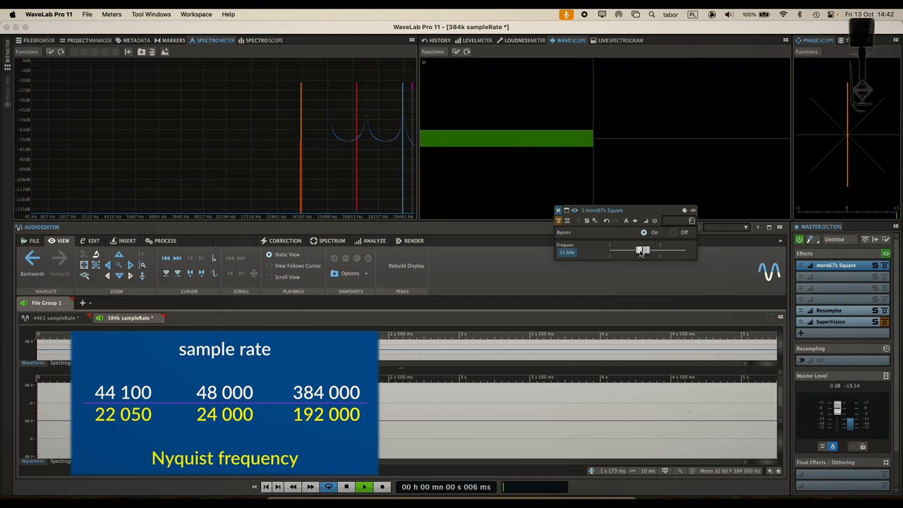
{"action": "left_click_drag", "start_coordinate": [640, 251], "coordinate": [649, 251]}
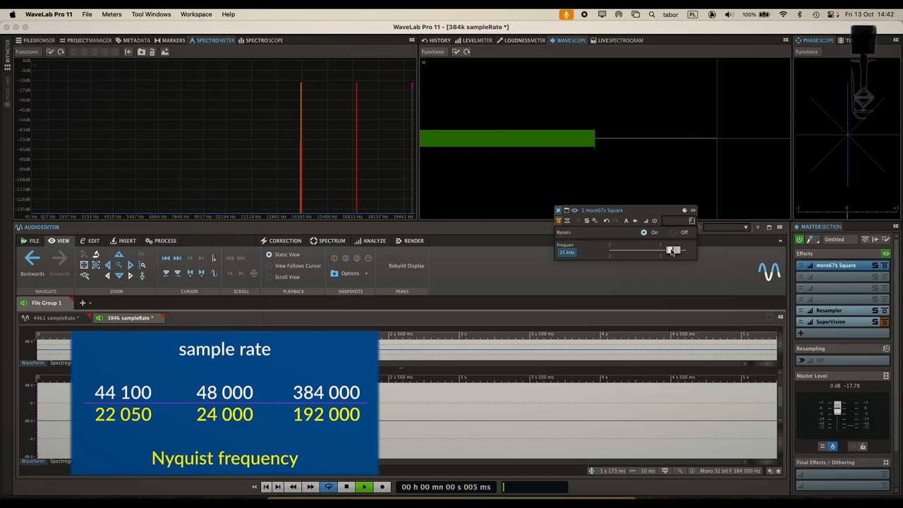
{"action": "left_click_drag", "start_coordinate": [666, 250], "coordinate": [684, 249]}
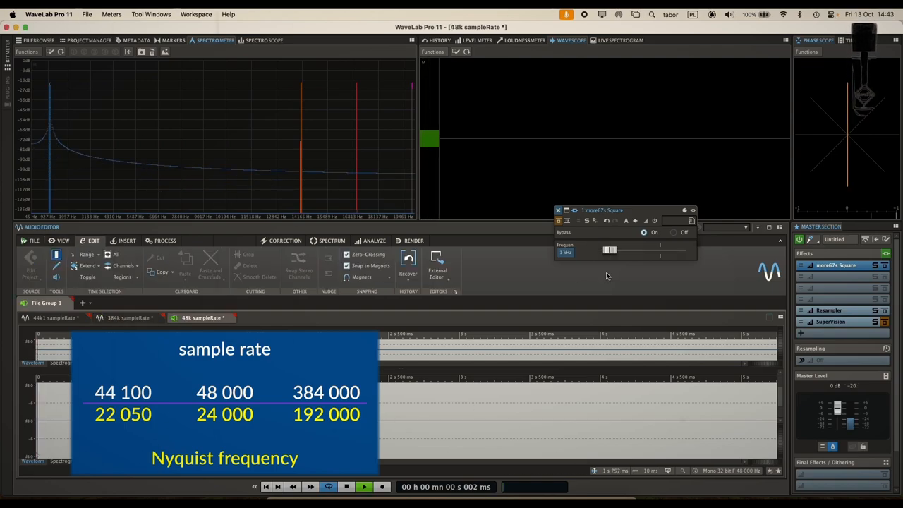
- Sweep the Square tone on the 48k file from low frequency up past the red Nyquist lines
{"action": "left_click_drag", "start_coordinate": [609, 251], "coordinate": [619, 251]}
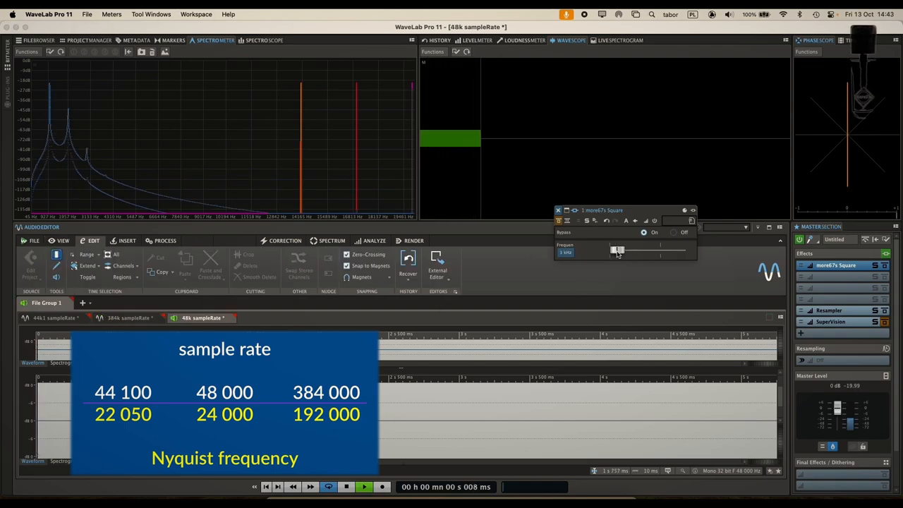
{"action": "left_click_drag", "start_coordinate": [618, 250], "coordinate": [626, 249]}
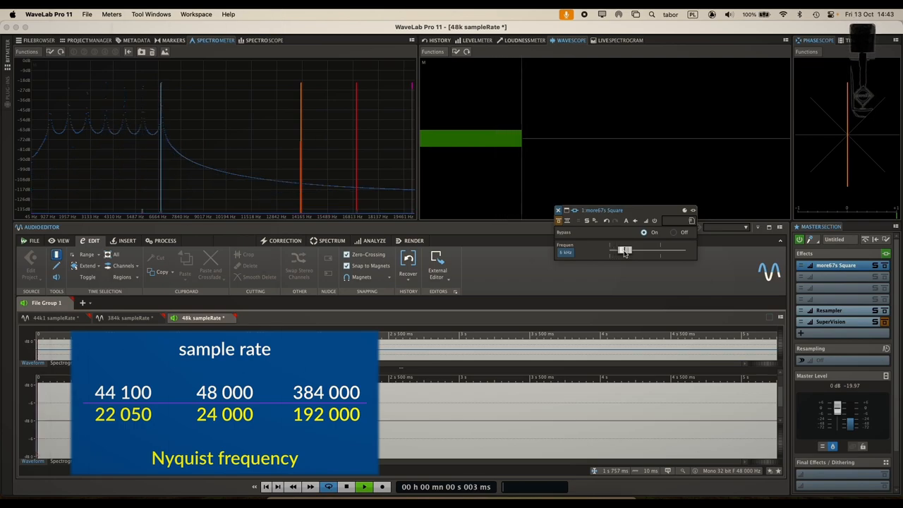
{"action": "left_click_drag", "start_coordinate": [623, 251], "coordinate": [646, 251]}
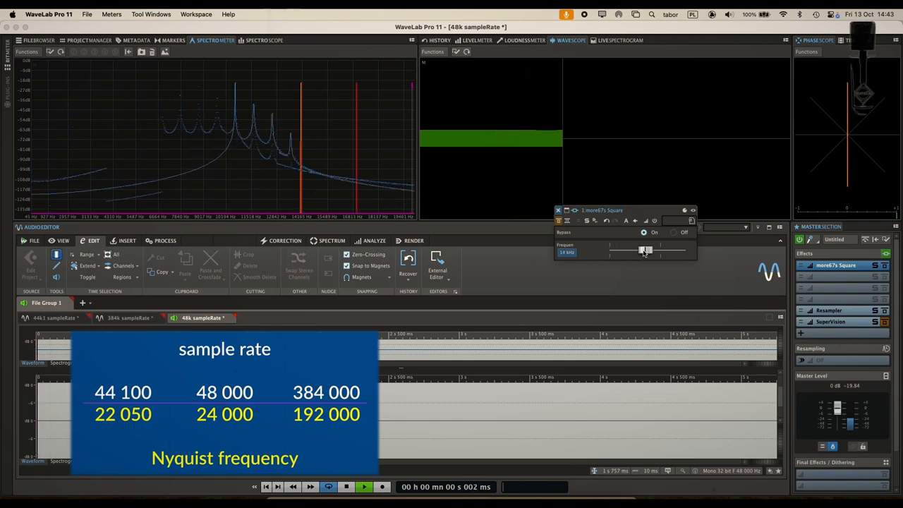
{"action": "left_click_drag", "start_coordinate": [642, 251], "coordinate": [666, 251]}
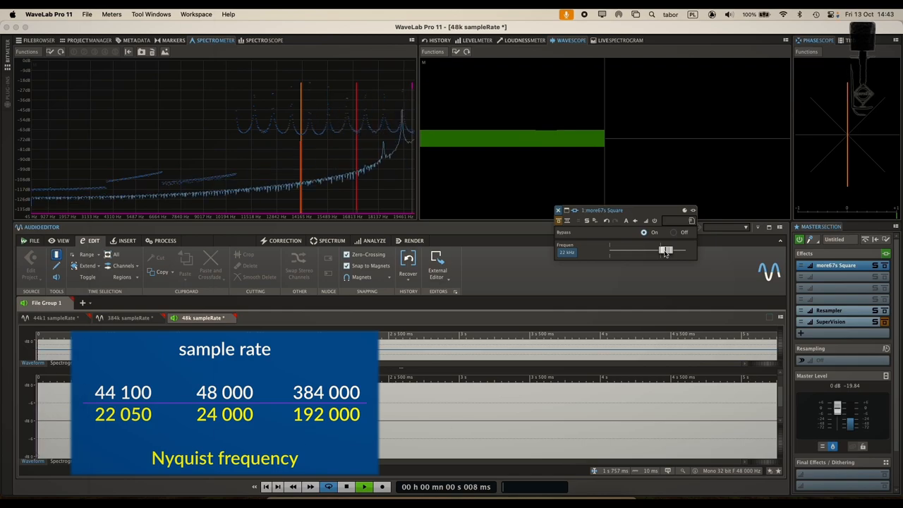
{"action": "left_click_drag", "start_coordinate": [666, 249], "coordinate": [684, 249]}
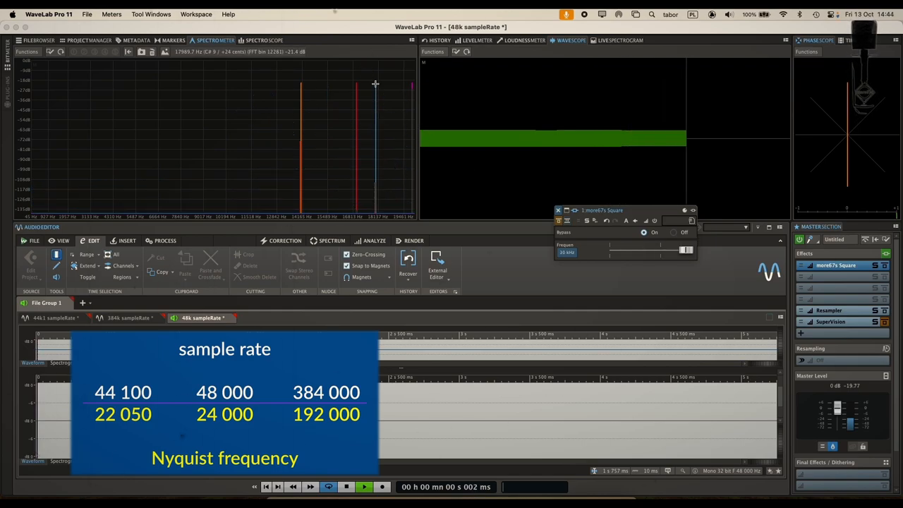
{"action": "mouse_move", "coordinate": [381, 123]}
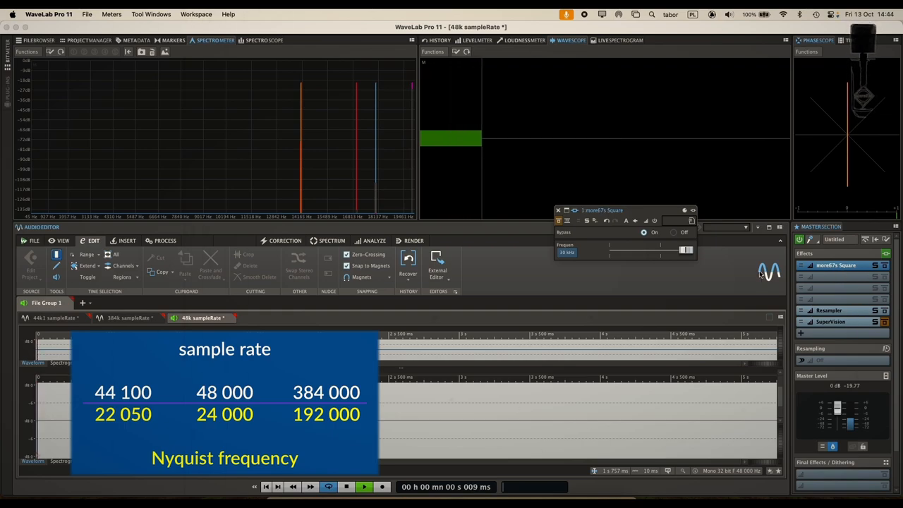
{"action": "mouse_move", "coordinate": [529, 214]}
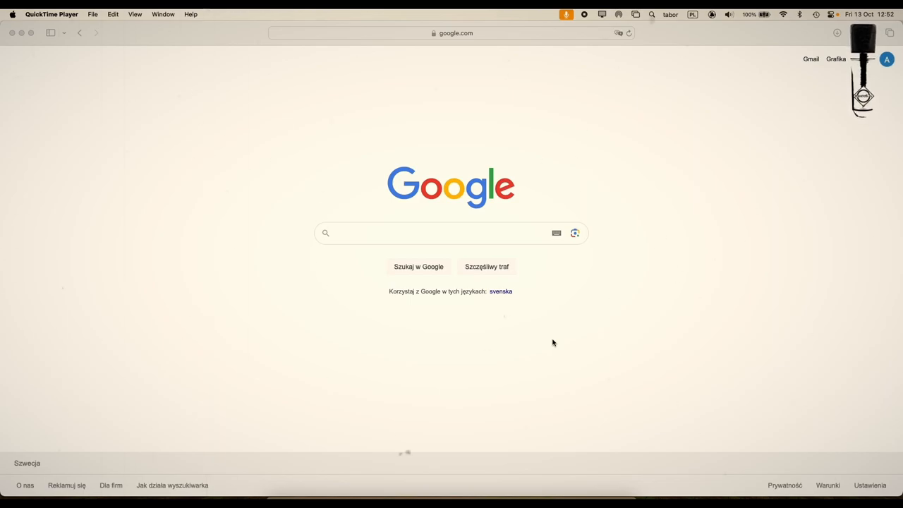
- Search 'square wave', scroll the Wikipedia article to Fourier analysis and select the series formula
{"action": "left_click", "coordinate": [451, 232]}
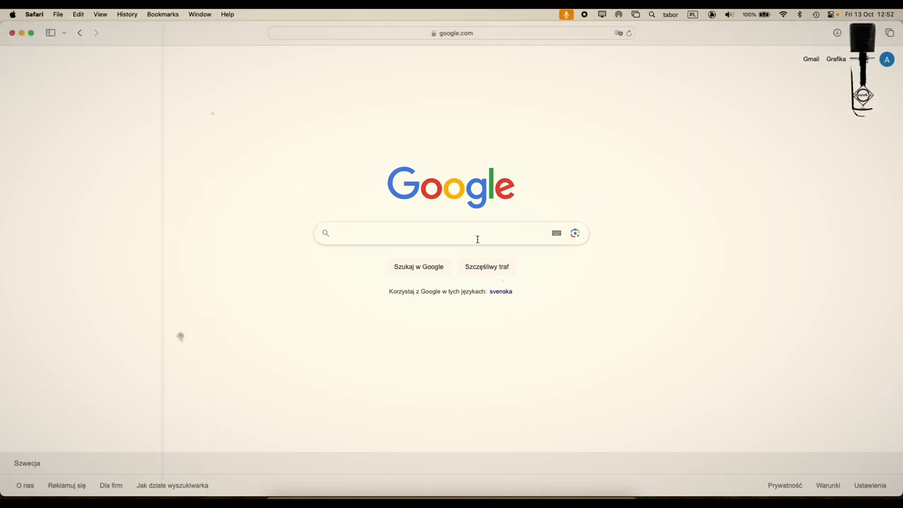
{"action": "type", "text": "square w"}
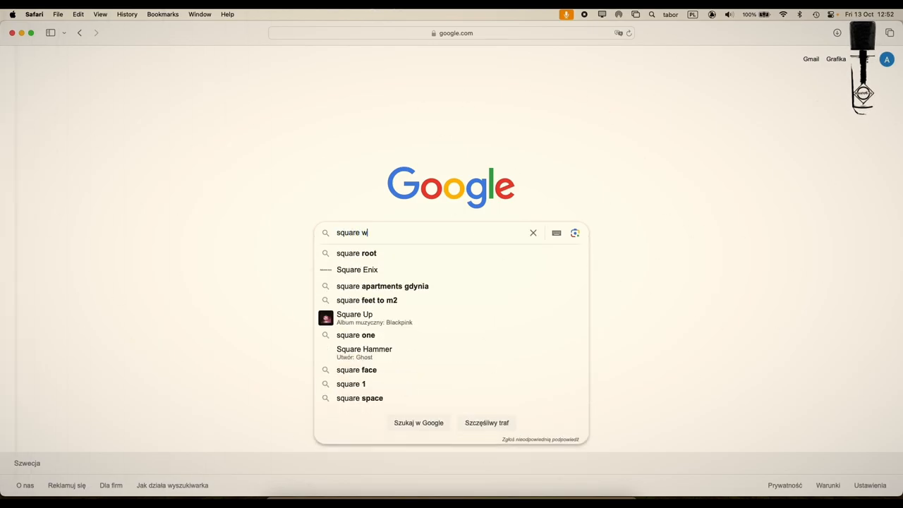
{"action": "type", "text": "ave"}
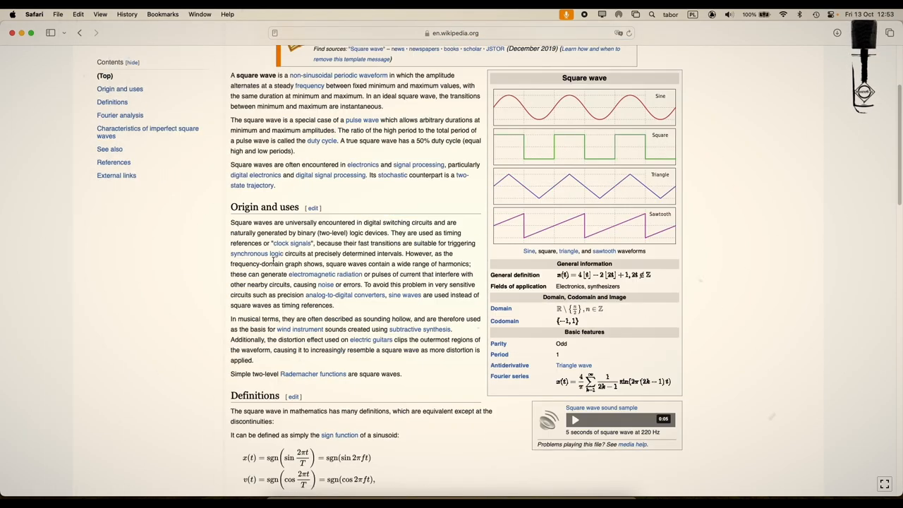
{"action": "scroll", "scroll_direction": "down", "scroll_amount": 3}
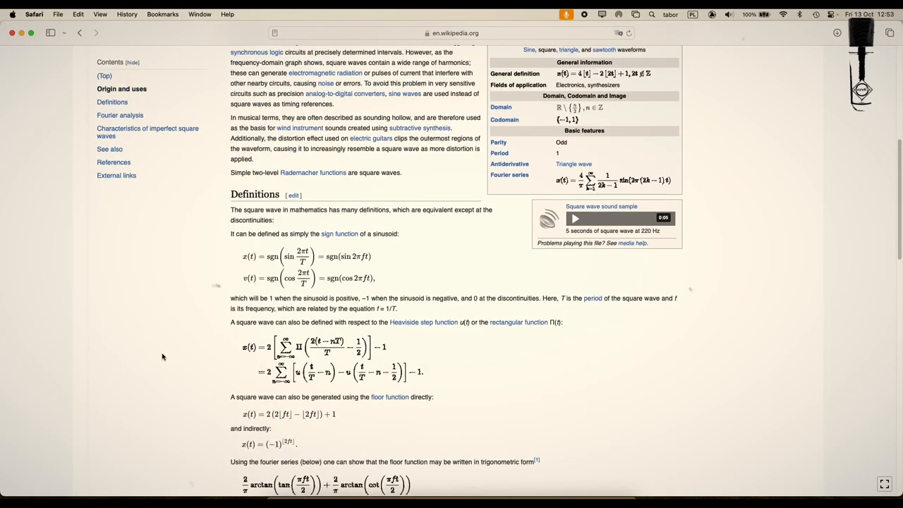
{"action": "scroll", "scroll_direction": "down", "scroll_amount": 3}
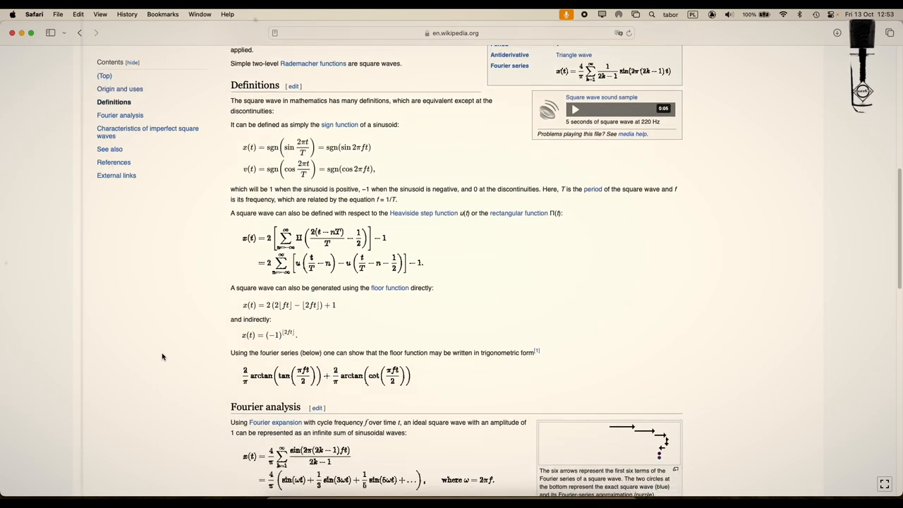
{"action": "scroll", "scroll_direction": "down", "scroll_amount": 3}
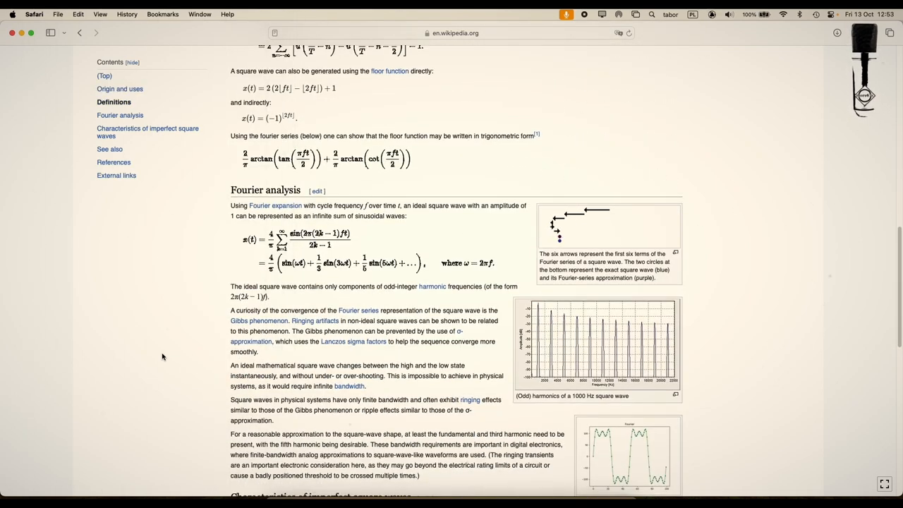
{"action": "scroll", "scroll_direction": "down", "scroll_amount": 3}
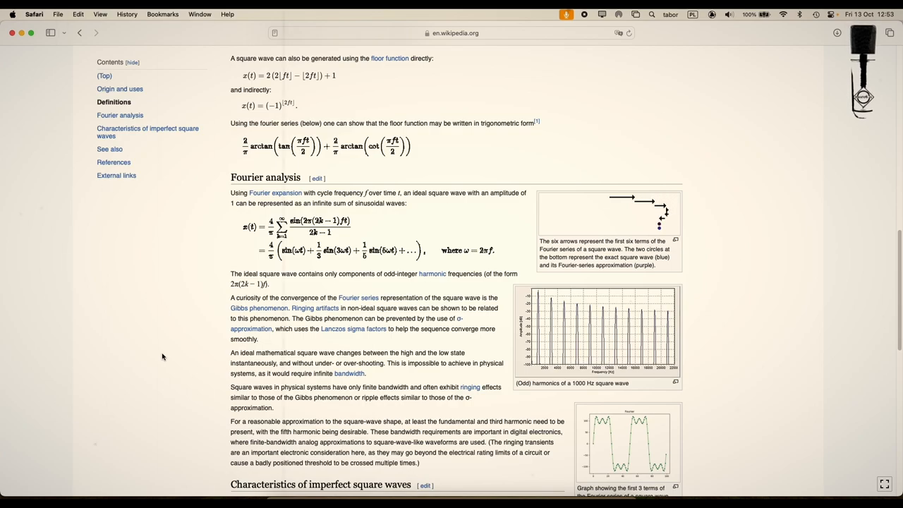
{"action": "mouse_move", "coordinate": [200, 279]}
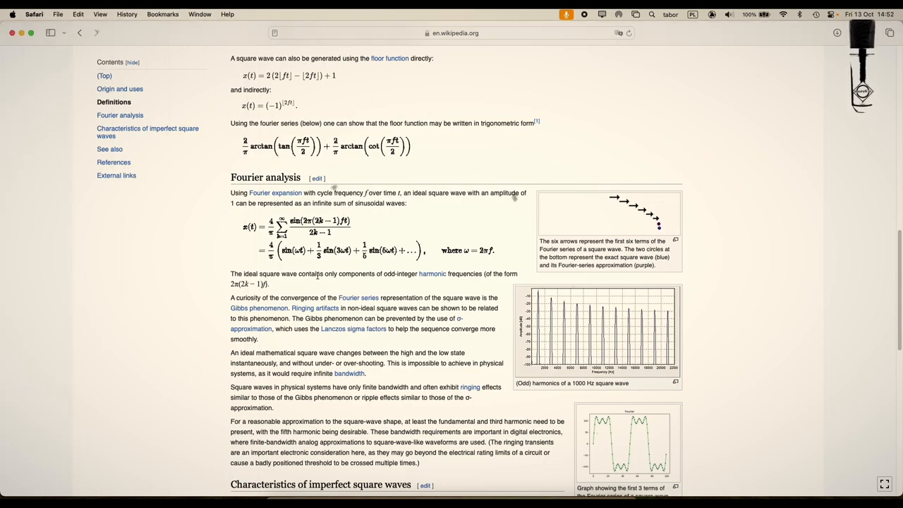
{"action": "left_click_drag", "start_coordinate": [232, 274], "coordinate": [267, 284]}
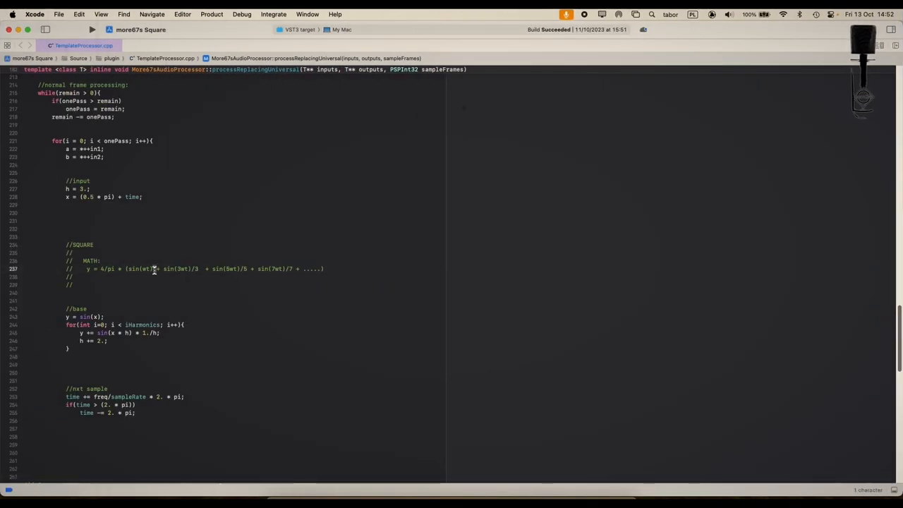
- Focus the SQUARE math comment in TemplateProcessor.cpp and rebuild the plugin
{"action": "left_click", "coordinate": [150, 285]}
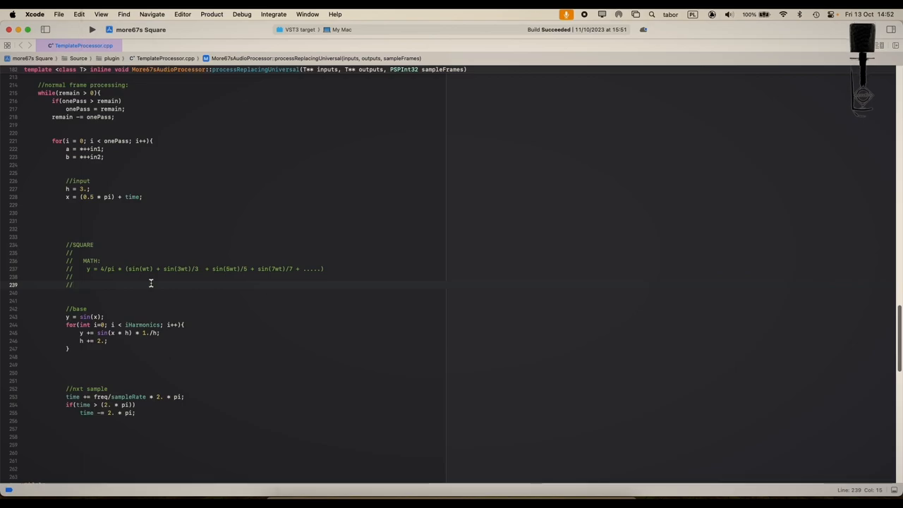
{"action": "mouse_move", "coordinate": [144, 221]}
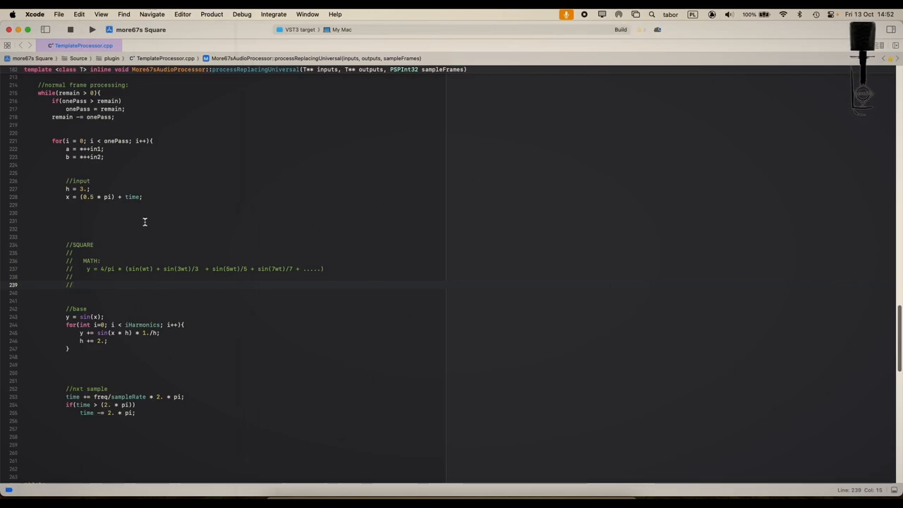
{"action": "left_click", "coordinate": [619, 30]}
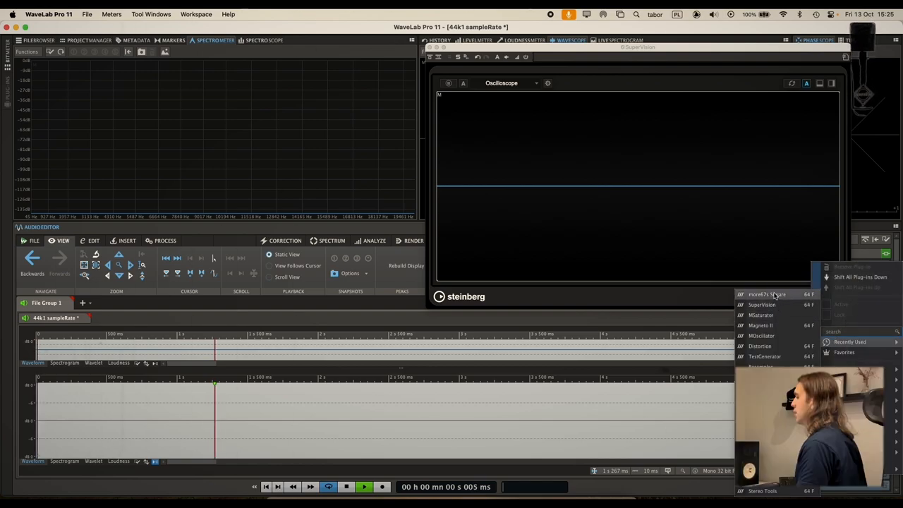
- Insert the more67s Square plugin as a master effect and move its panel off the oscilloscope
{"action": "left_click", "coordinate": [765, 295]}
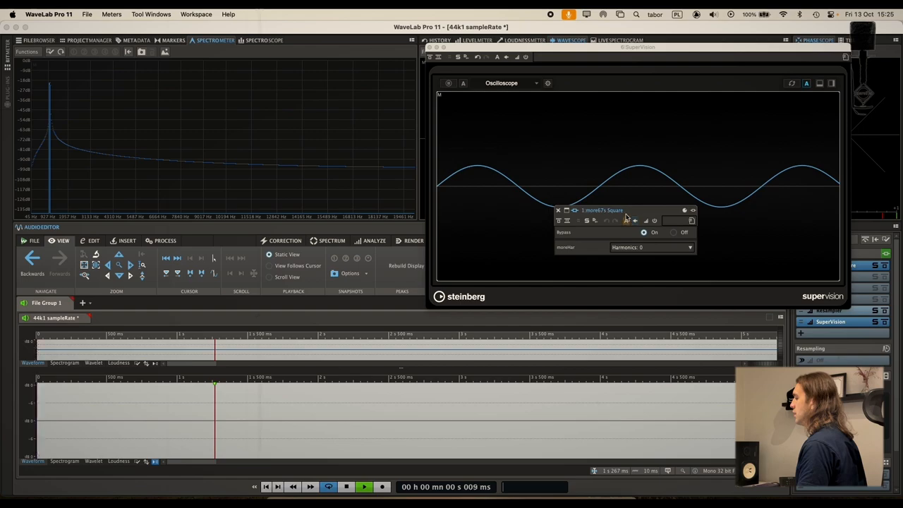
{"action": "left_click_drag", "start_coordinate": [599, 210], "coordinate": [296, 231]}
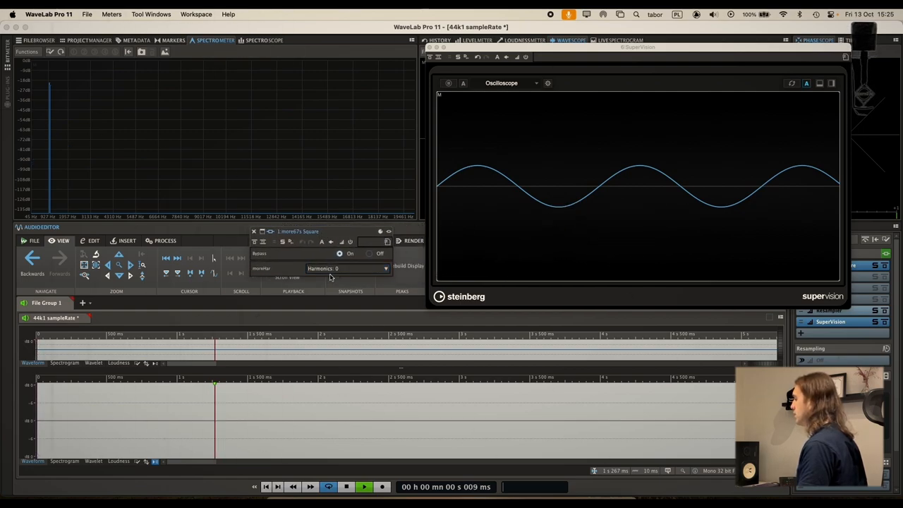
- Raise the plugin's Harmonics count from 0 up to 3 for a squarer waveform
{"action": "left_click", "coordinate": [345, 268]}
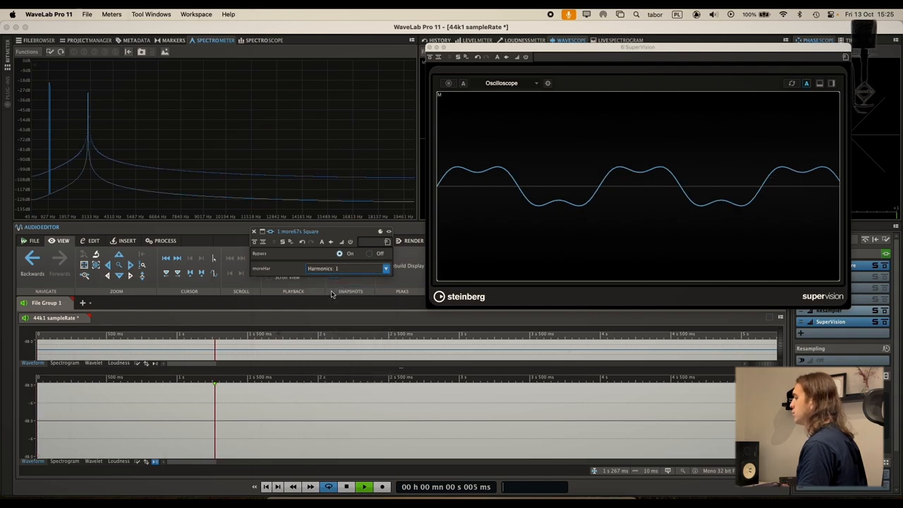
{"action": "mouse_move", "coordinate": [86, 144]}
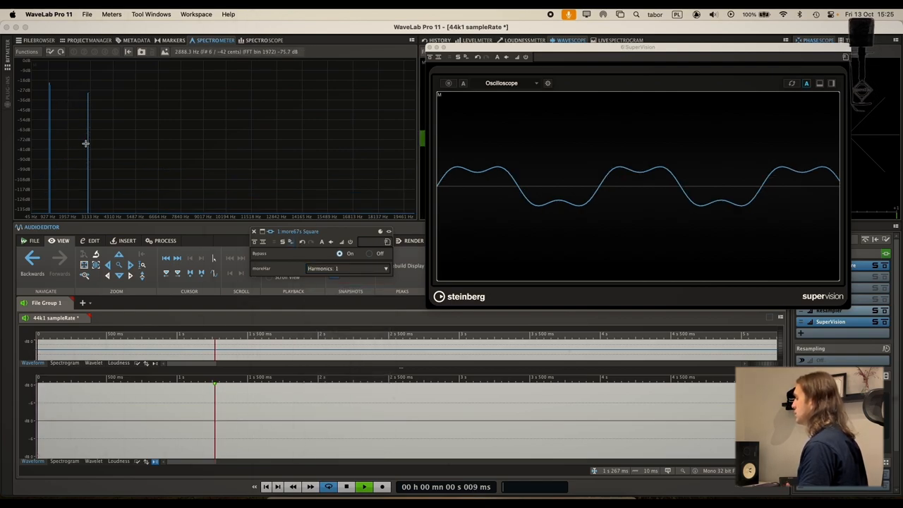
{"action": "left_click", "coordinate": [347, 268]}
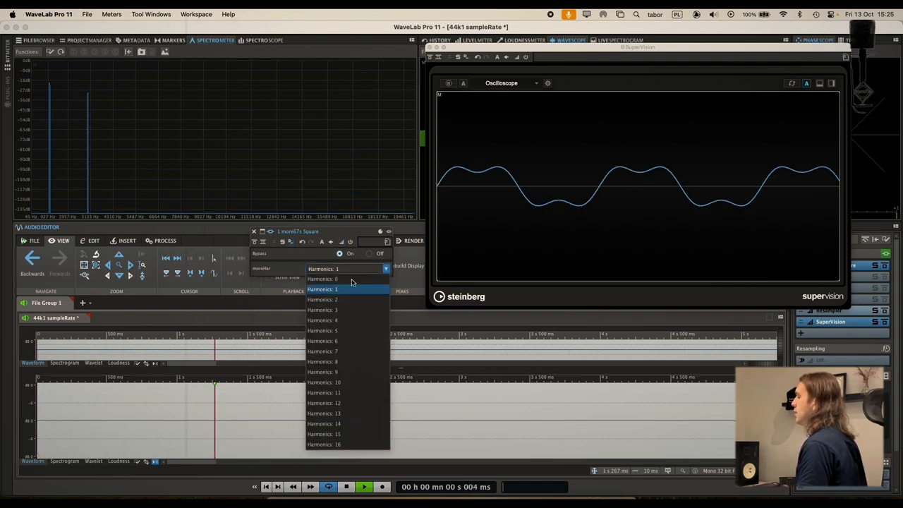
{"action": "left_click", "coordinate": [322, 310]}
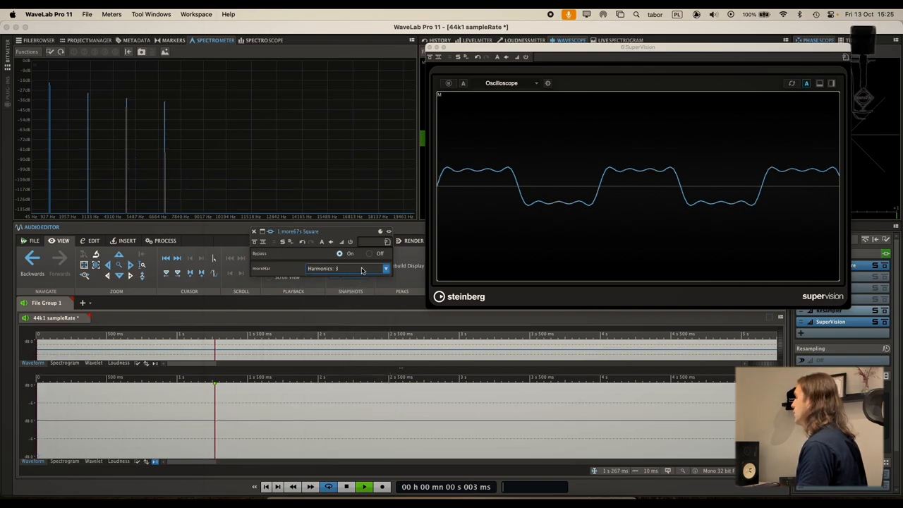
{"action": "left_click", "coordinate": [385, 268]}
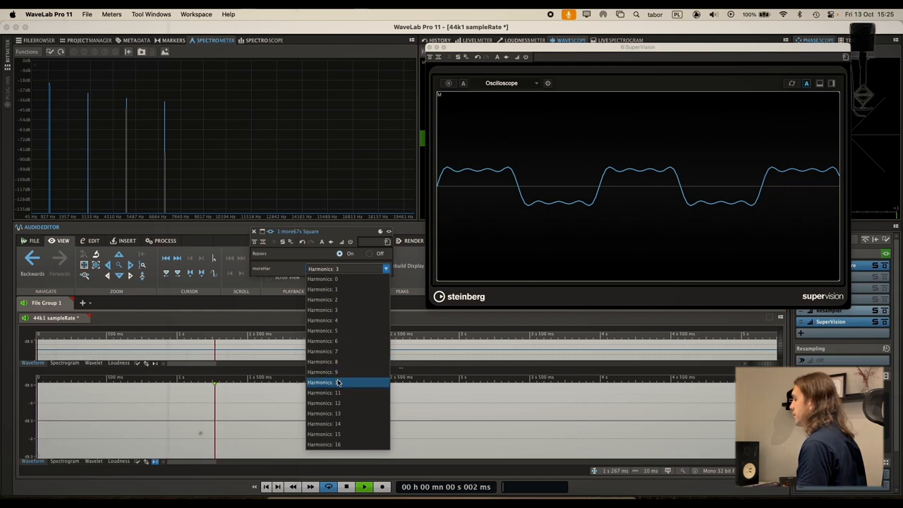
- Step the Square plugin's Harmonics count through 10, 11 and 12
{"action": "left_click", "coordinate": [325, 383]}
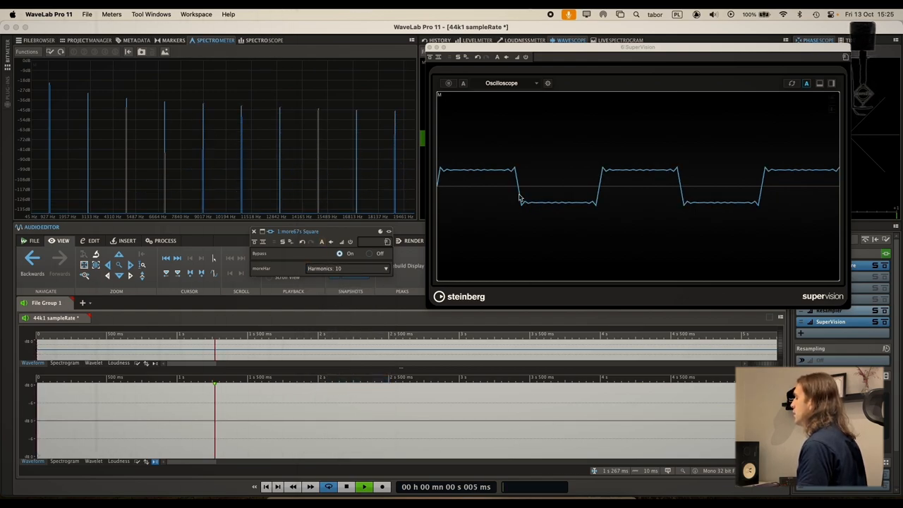
{"action": "left_click", "coordinate": [345, 268]}
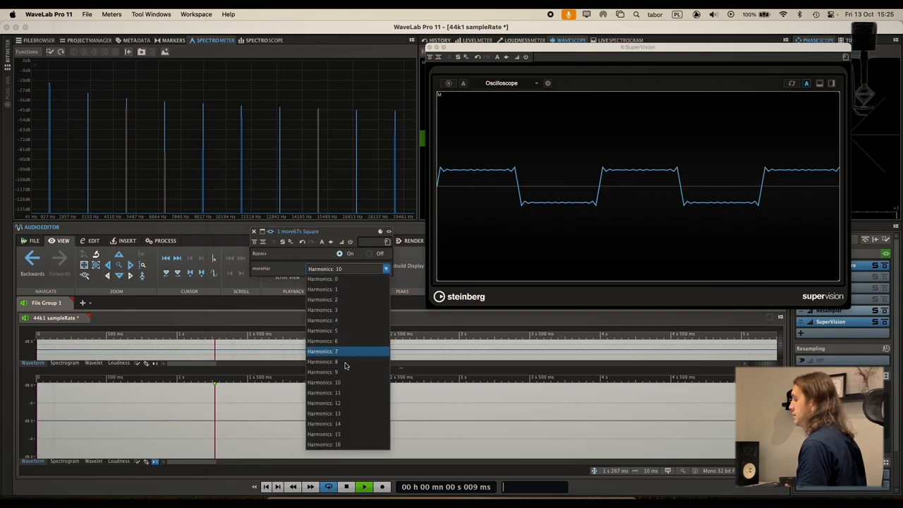
{"action": "left_click", "coordinate": [325, 392]}
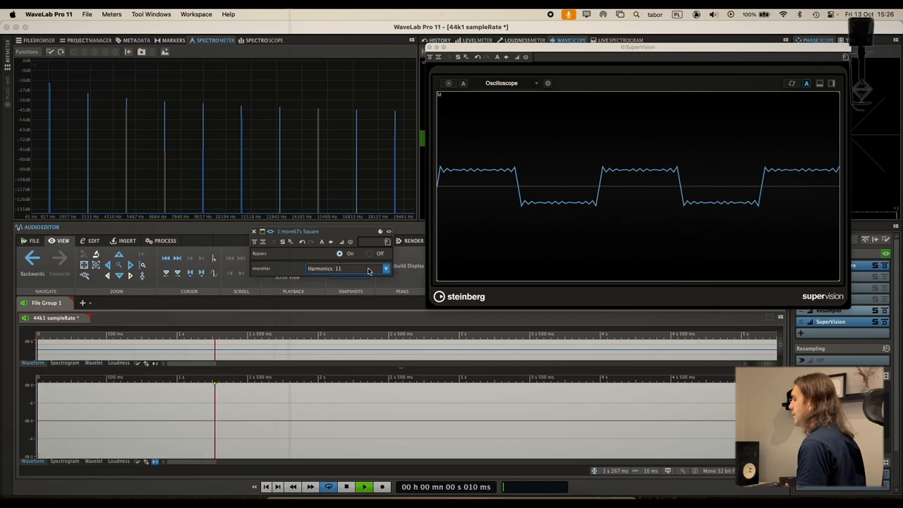
{"action": "left_click", "coordinate": [386, 267]}
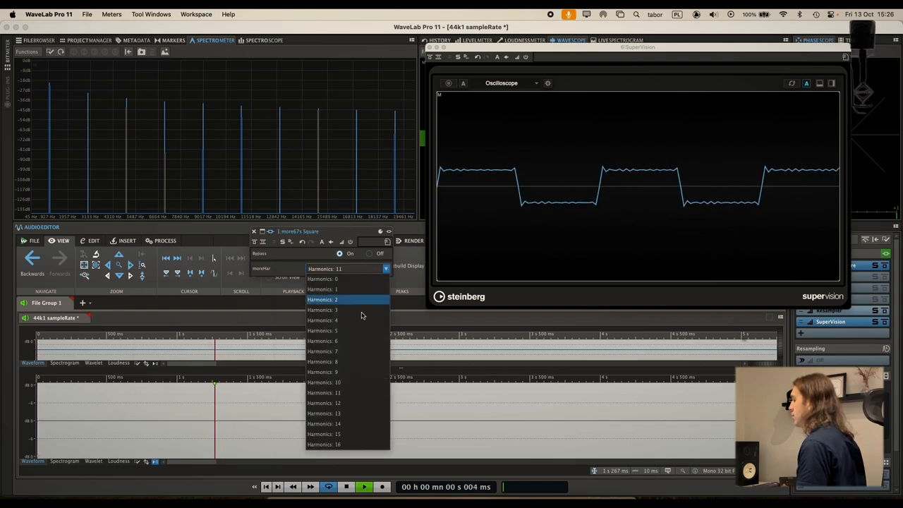
{"action": "left_click", "coordinate": [325, 403]}
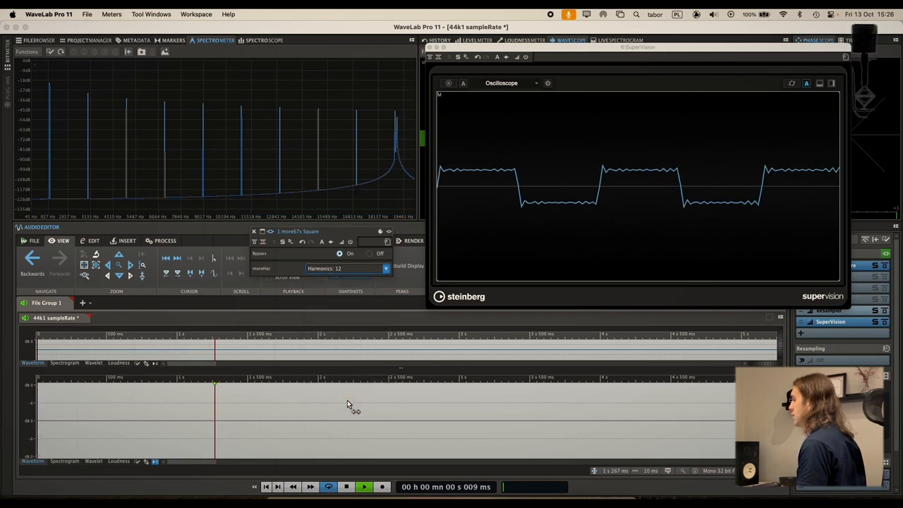
{"action": "mouse_move", "coordinate": [406, 118]}
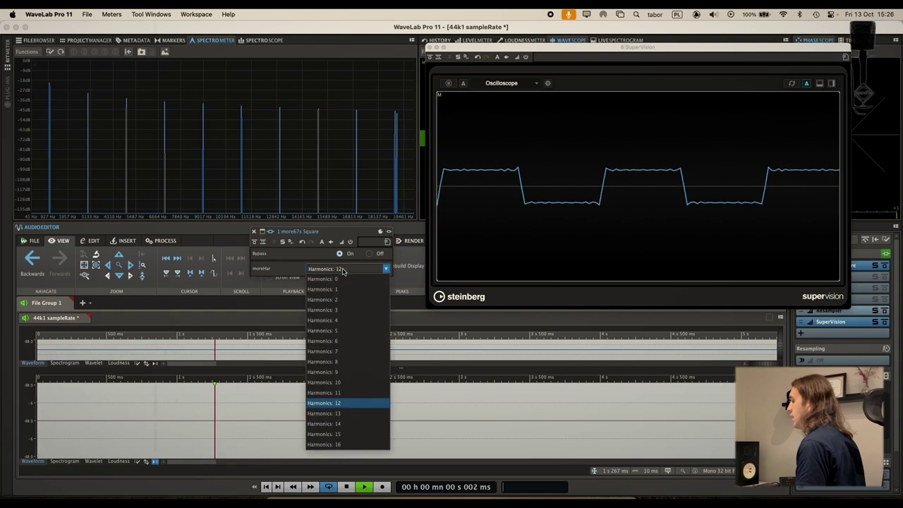
- Raise Harmonics to 13 and then settle on 16 for a sharp square wave
{"action": "left_click", "coordinate": [324, 412]}
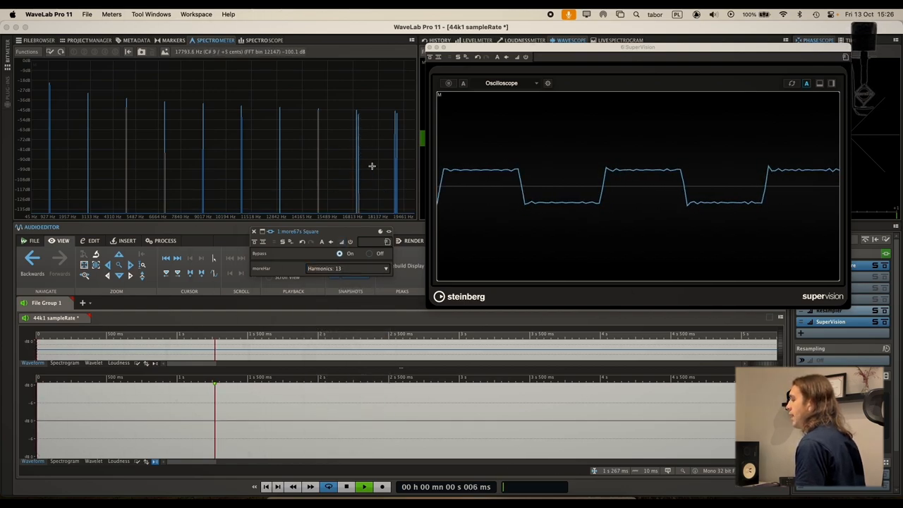
{"action": "left_click", "coordinate": [347, 268]}
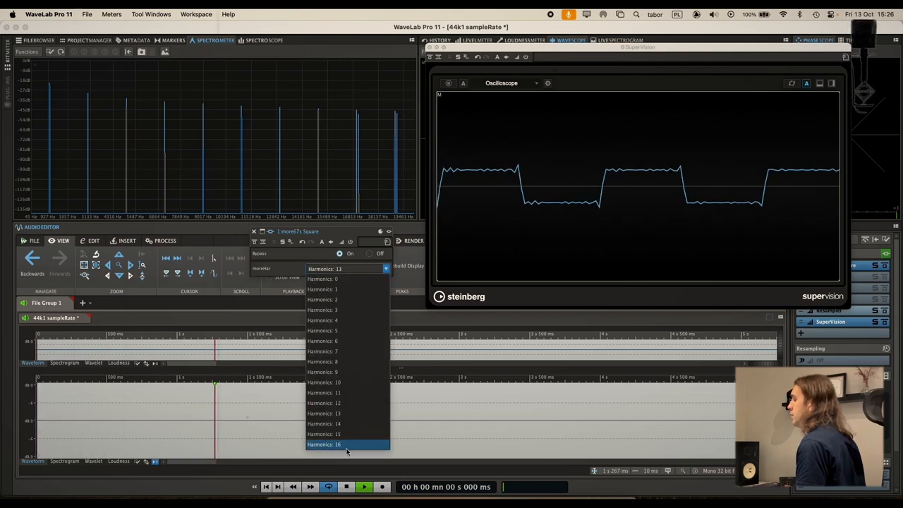
{"action": "left_click", "coordinate": [324, 444]}
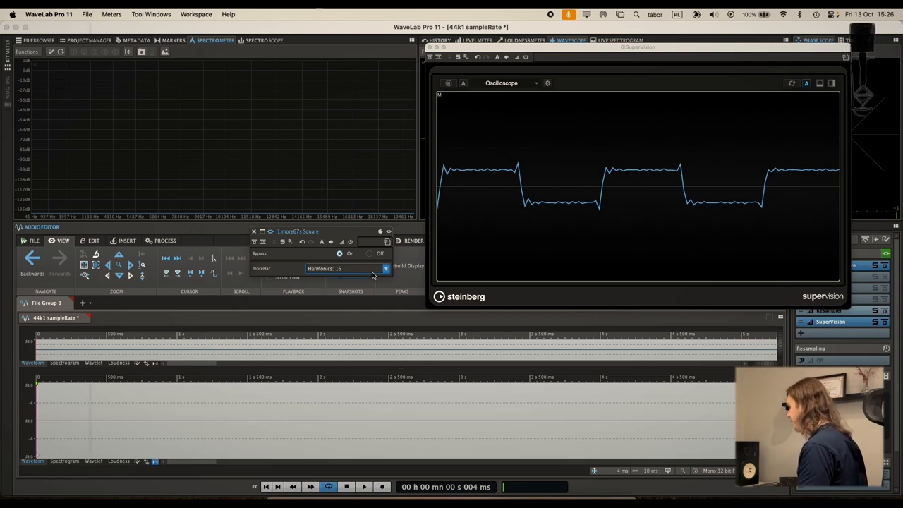
- Switch to the 43k sampleRate file with Resampler ahead of SuperVision in the Master Section
{"action": "right_click", "coordinate": [205, 161]}
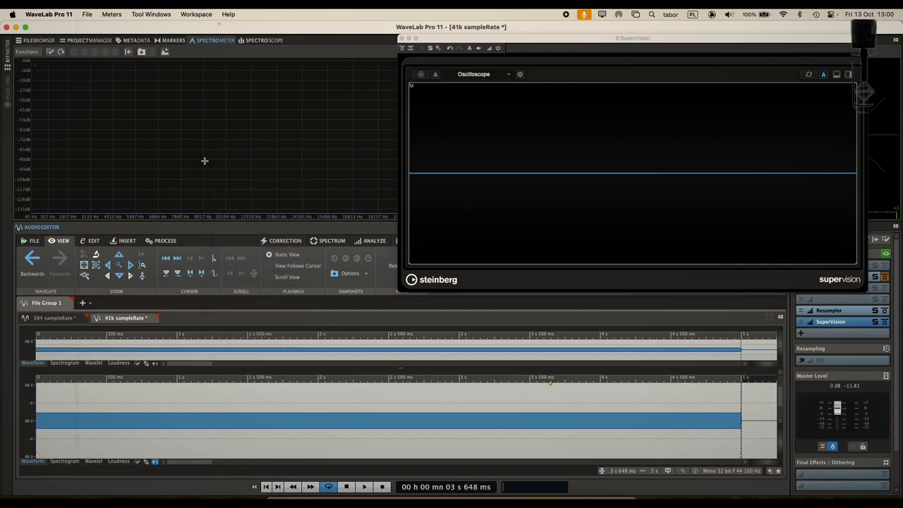
- Insert the MSaturator plugin in the master effect slot and show its window
{"action": "right_click", "coordinate": [205, 138]}
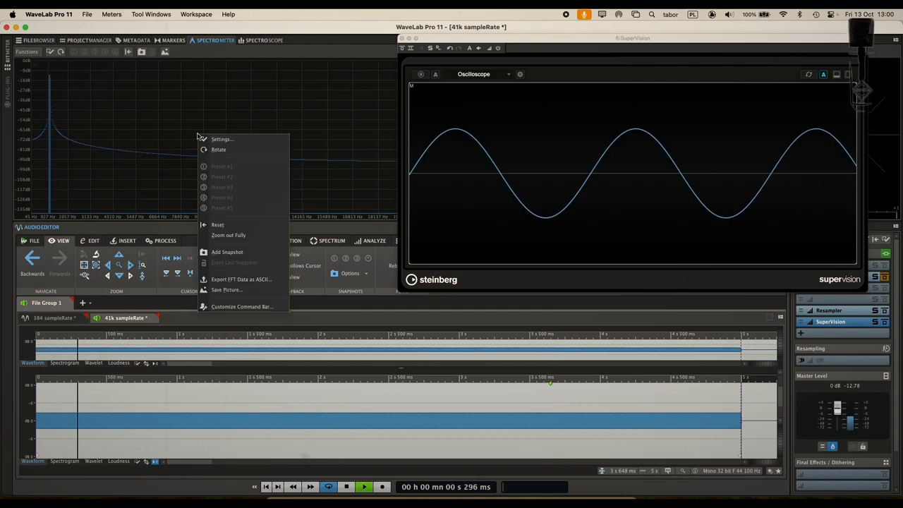
{"action": "mouse_move", "coordinate": [225, 251]}
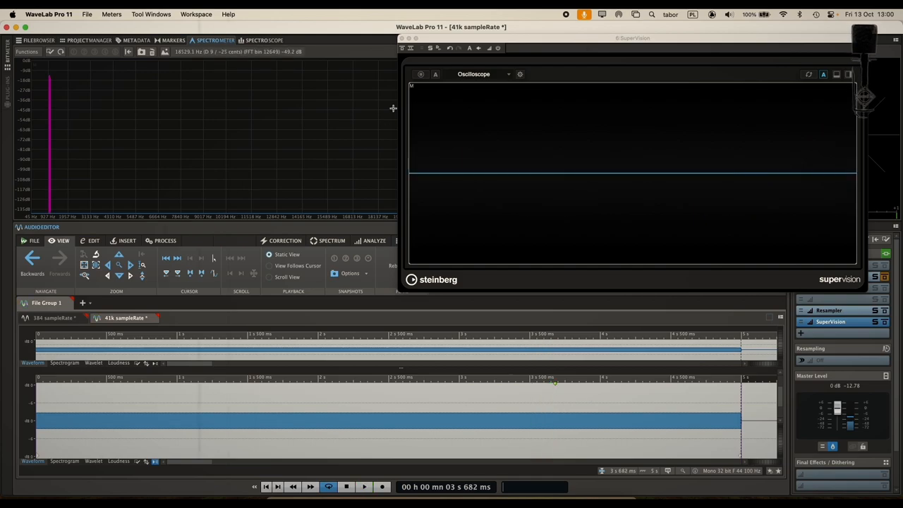
{"action": "left_click", "coordinate": [364, 487]}
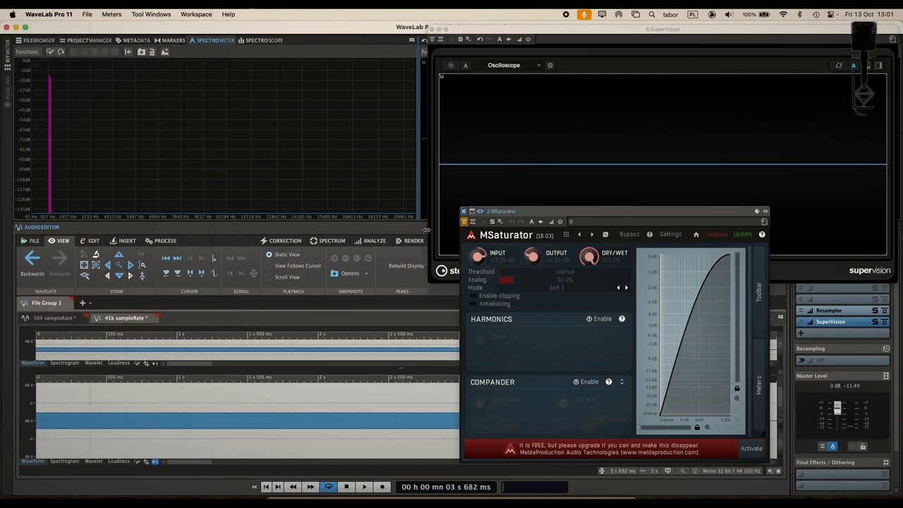
- Play the saturated tone, then launch GIMP via Spotlight for a new 100×100 image
{"action": "left_click", "coordinate": [364, 486]}
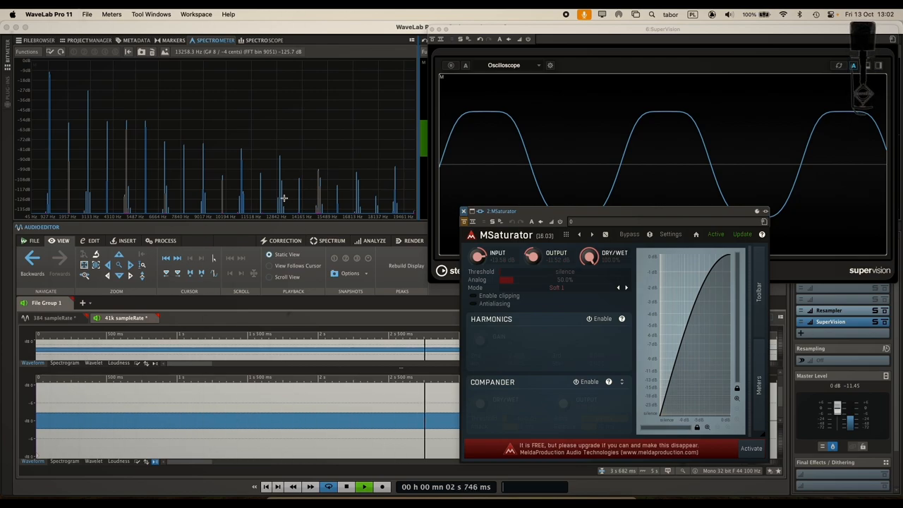
{"action": "type", "text": "gim"}
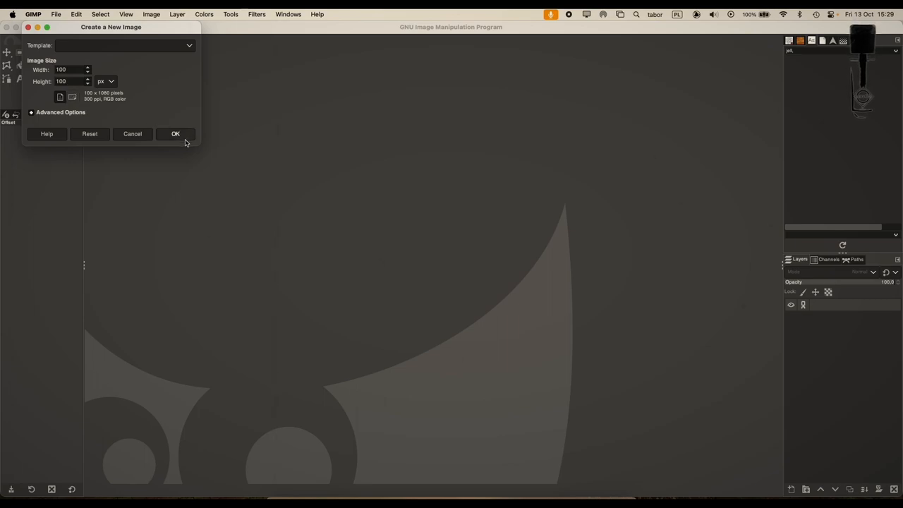
- Create the 100×100 image, bucket-fill it white, enable Snap to Canvas Edges and duplicate it
{"action": "left_click", "coordinate": [175, 134]}
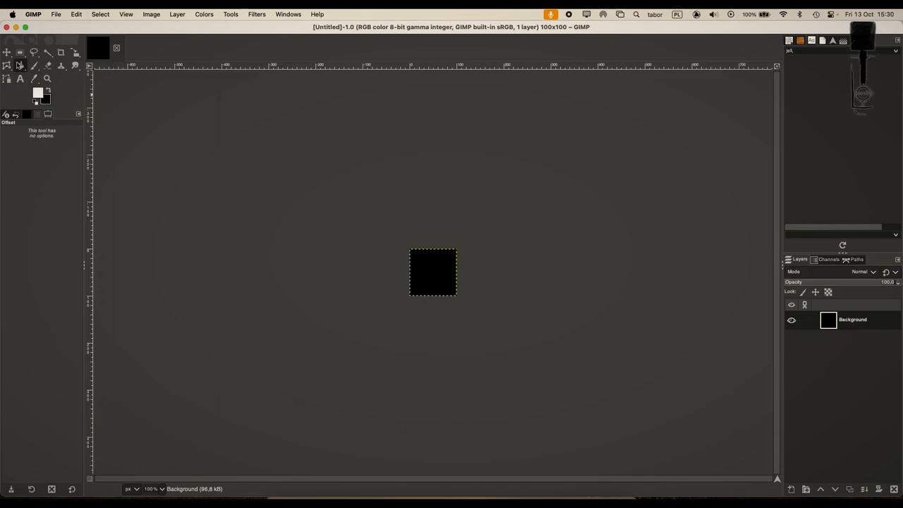
{"action": "left_click", "coordinate": [431, 272]}
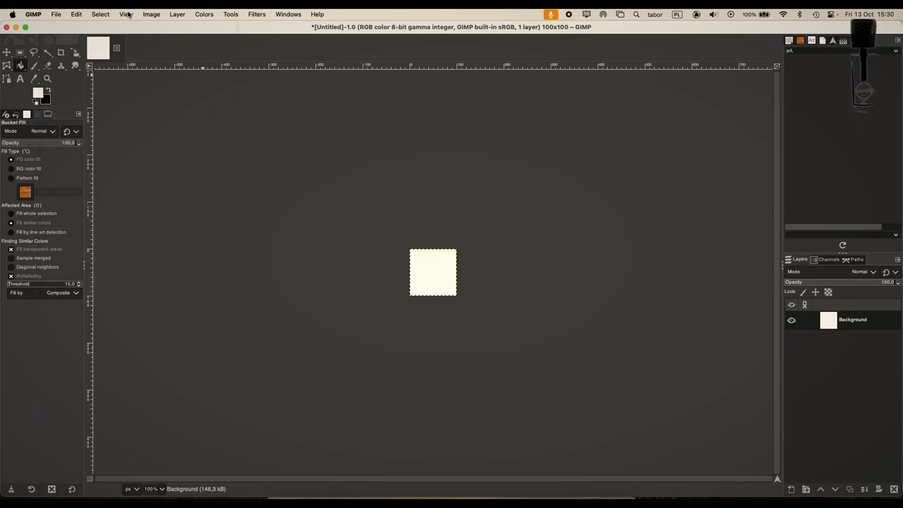
{"action": "left_click", "coordinate": [125, 14]}
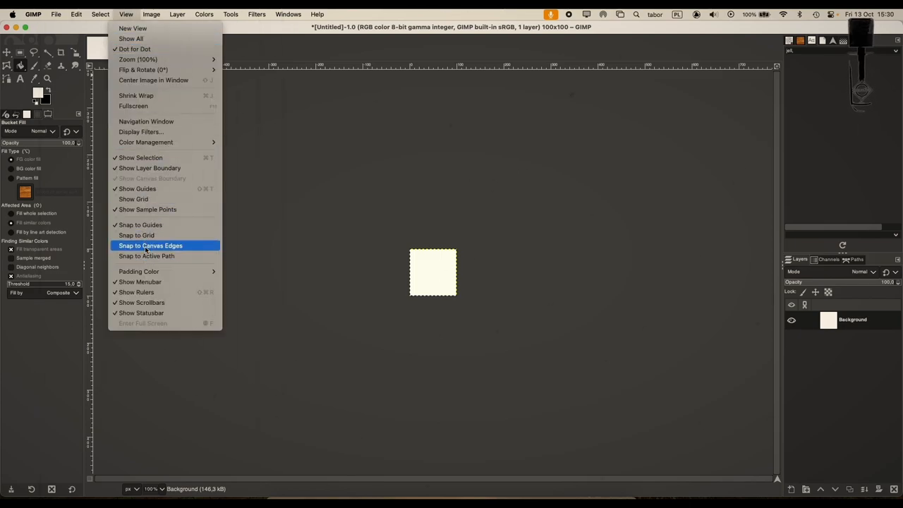
{"action": "left_click", "coordinate": [151, 14]}
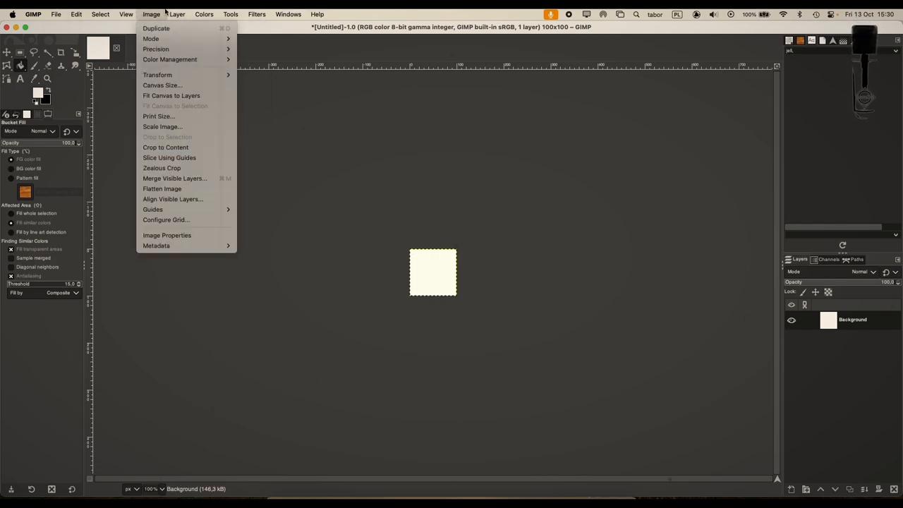
{"action": "left_click", "coordinate": [127, 14]}
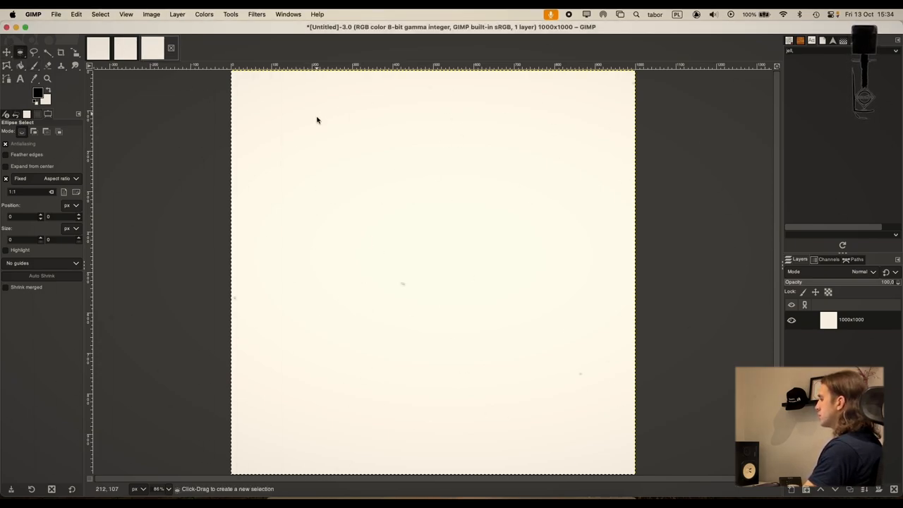
- Ellipse-select the whole 1000×1000 canvas, fill it black, then show the blank 100×100 image
{"action": "left_click_drag", "start_coordinate": [309, 130], "coordinate": [337, 155]}
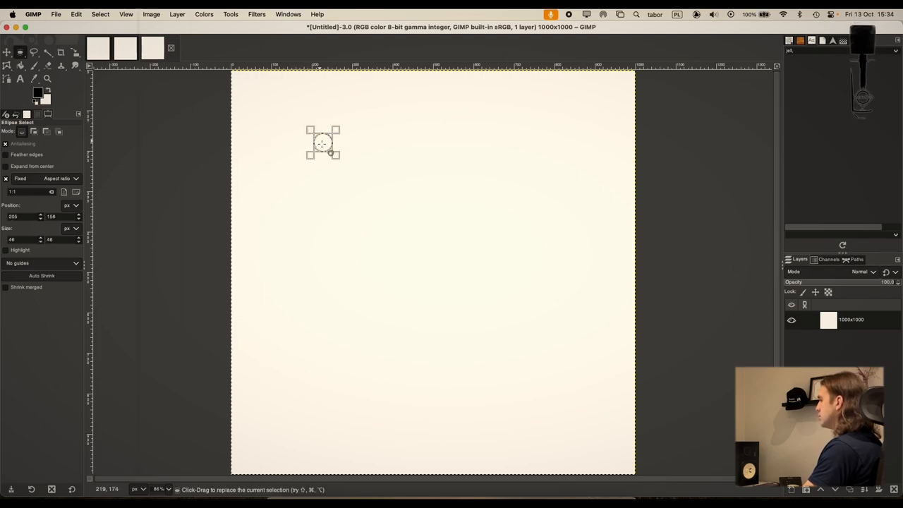
{"action": "left_click_drag", "start_coordinate": [323, 144], "coordinate": [514, 343]}
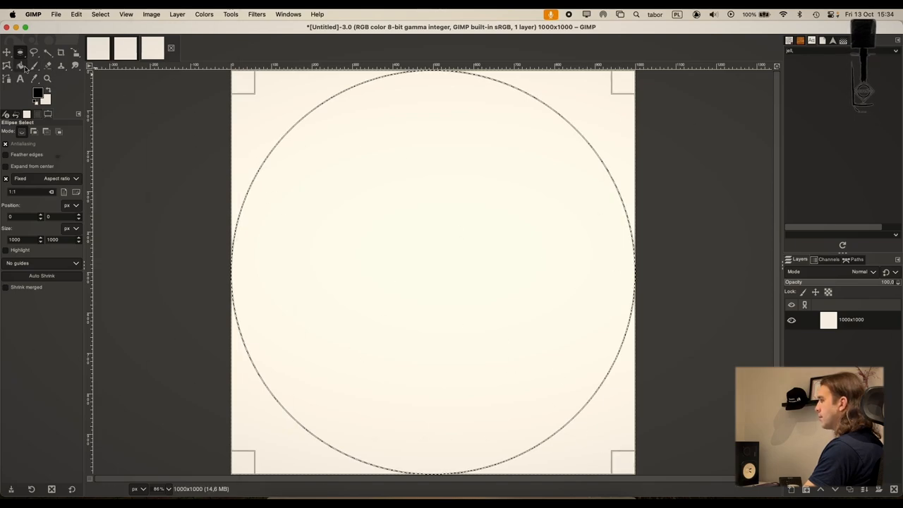
{"action": "left_click", "coordinate": [430, 271]}
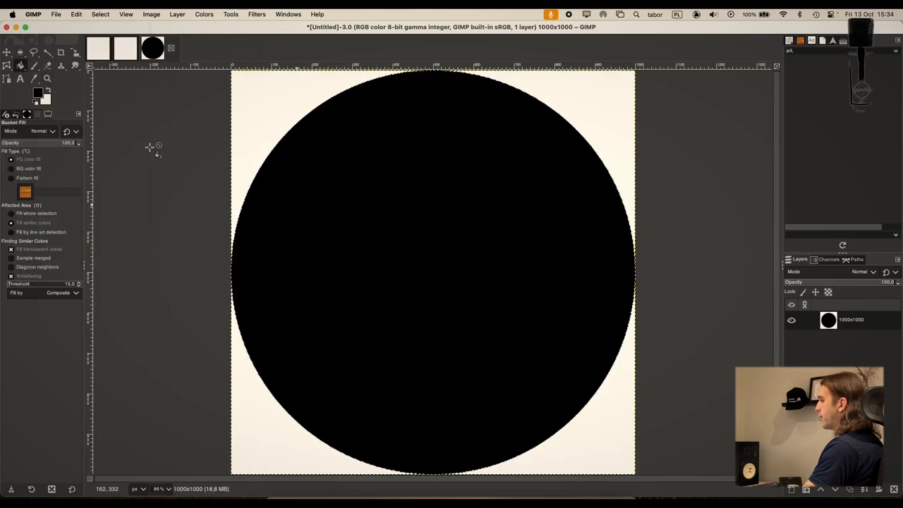
{"action": "left_click", "coordinate": [20, 52]}
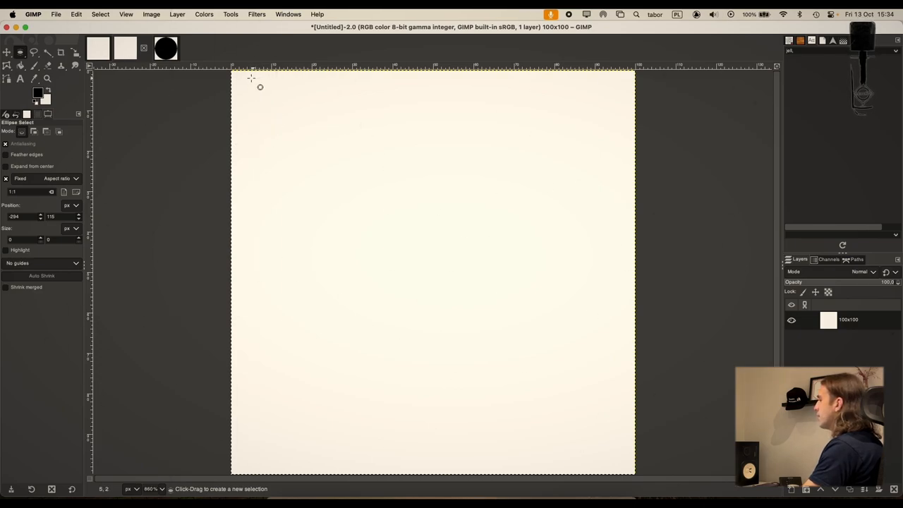
- Ellipse-select the full 100×100 canvas, fill it black, then show the other blank 100×100 image
{"action": "left_click_drag", "start_coordinate": [260, 87], "coordinate": [615, 458]}
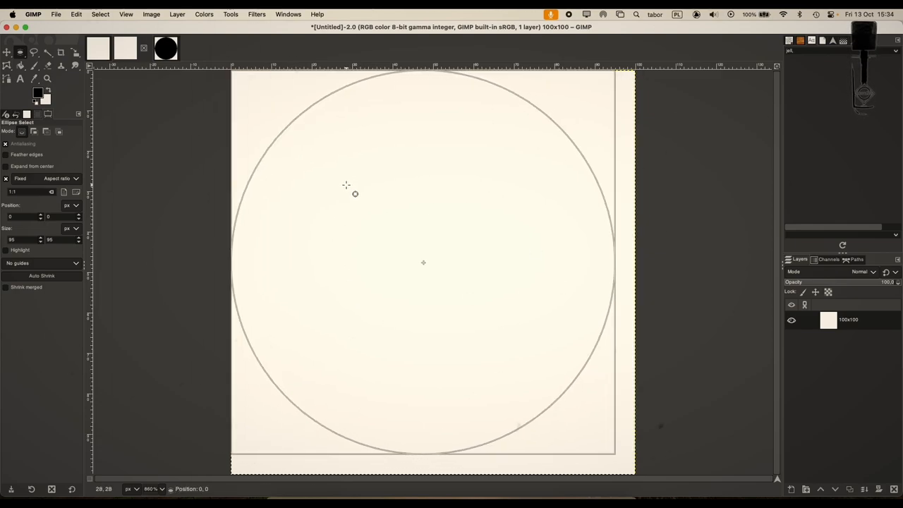
{"action": "left_click_drag", "start_coordinate": [355, 195], "coordinate": [626, 463]}
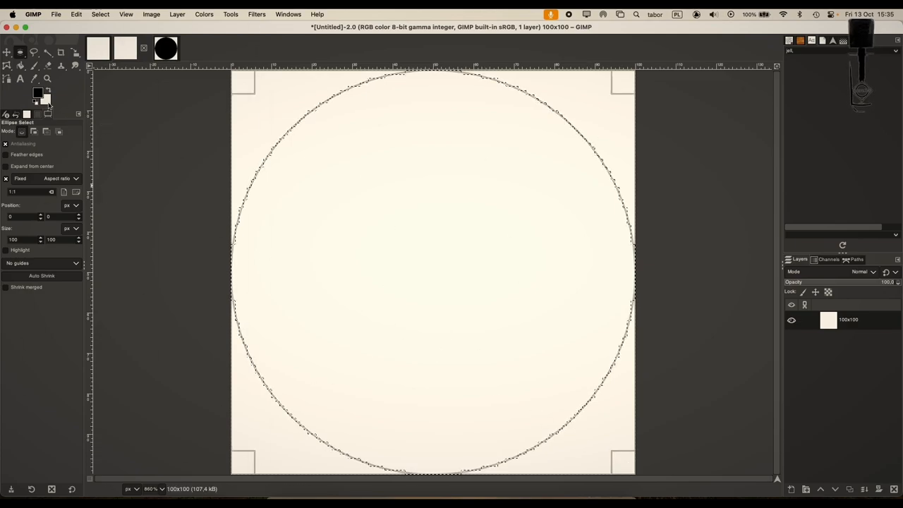
{"action": "left_click", "coordinate": [8, 65]}
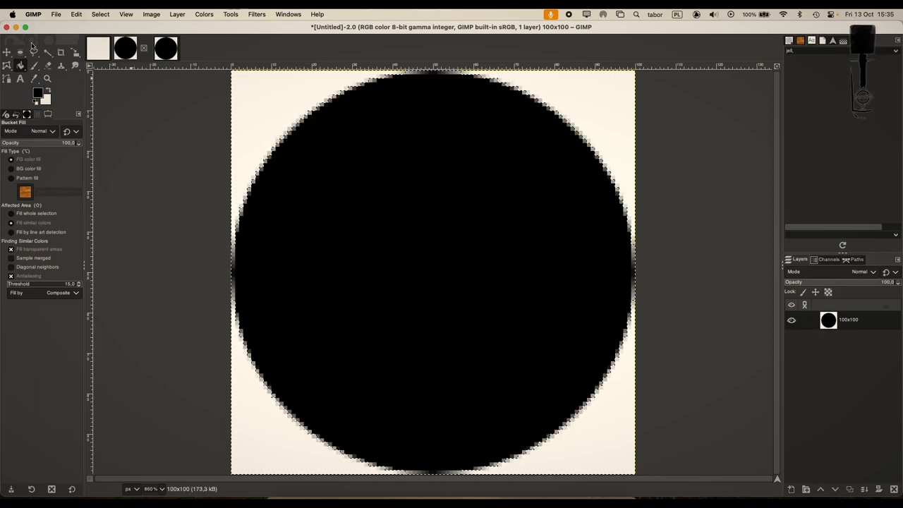
{"action": "left_click", "coordinate": [20, 54]}
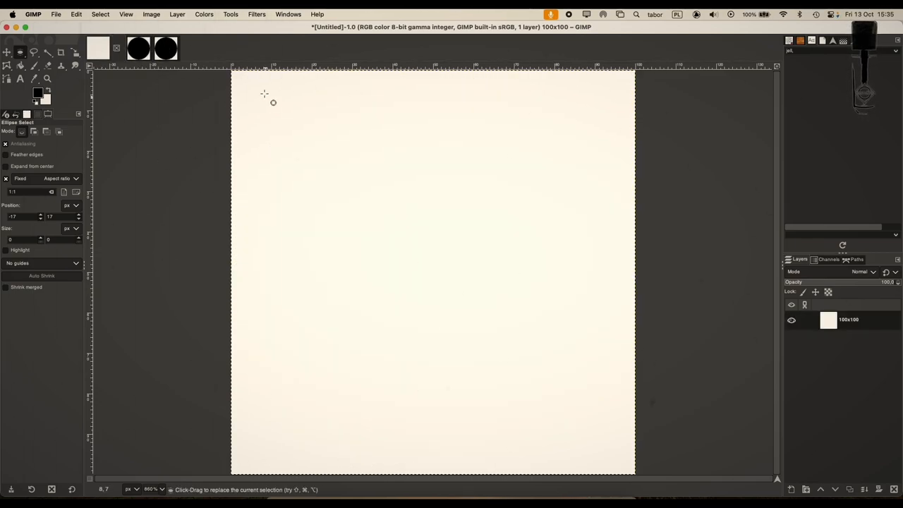
{"action": "mouse_move", "coordinate": [307, 104]}
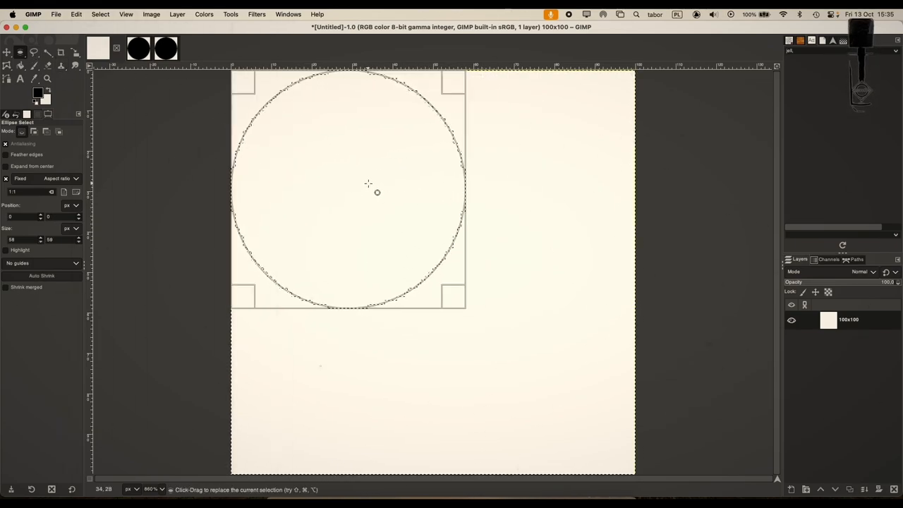
- Fill a non-antialiased ellipse selection black on the last 100×100 image, then show the 1000×1000 circle
{"action": "left_click_drag", "start_coordinate": [377, 192], "coordinate": [545, 442]}
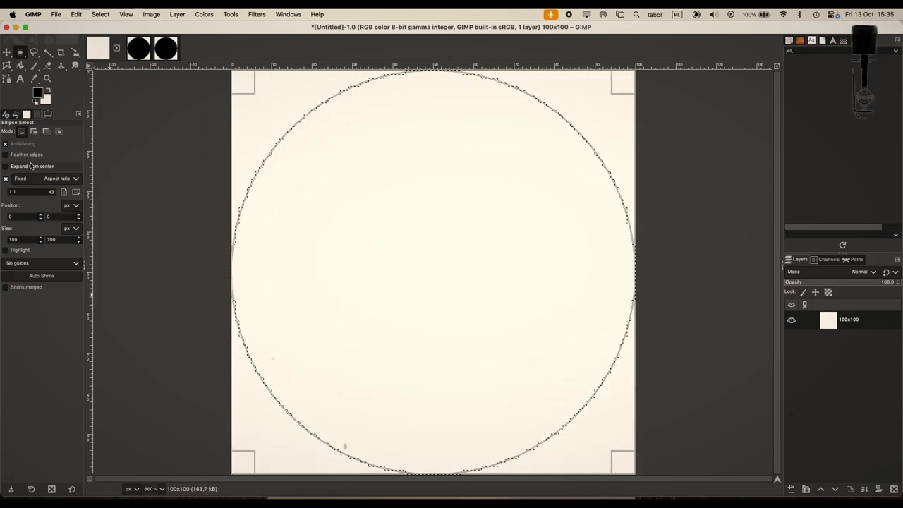
{"action": "left_click", "coordinate": [6, 143]}
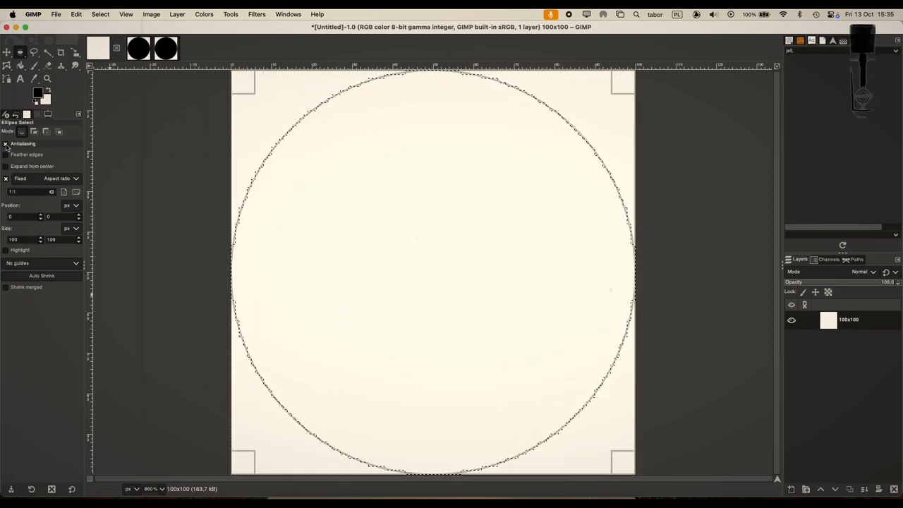
{"action": "left_click", "coordinate": [6, 143]}
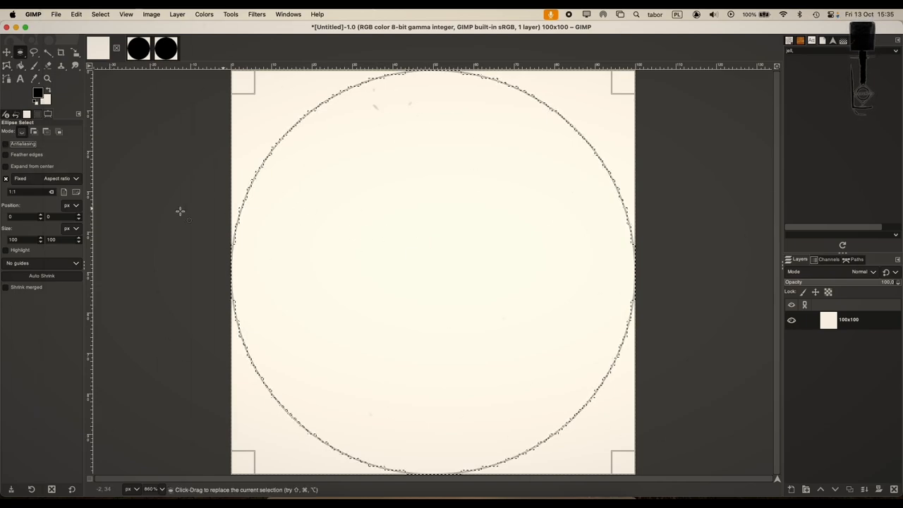
{"action": "left_click", "coordinate": [22, 66]}
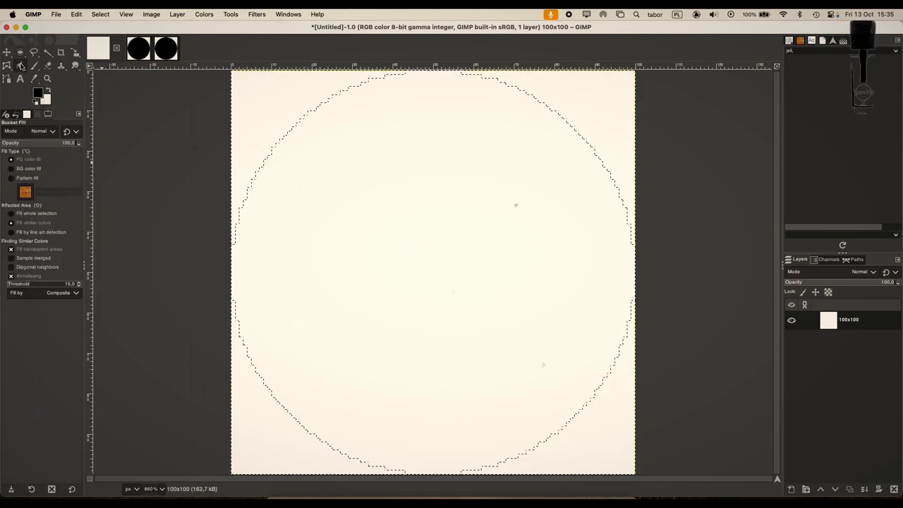
{"action": "left_click", "coordinate": [431, 271]}
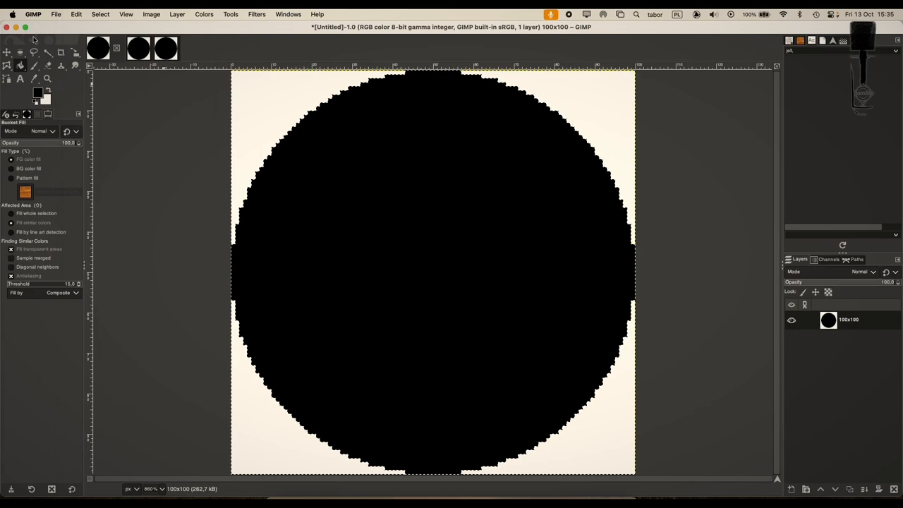
{"action": "left_click", "coordinate": [20, 53]}
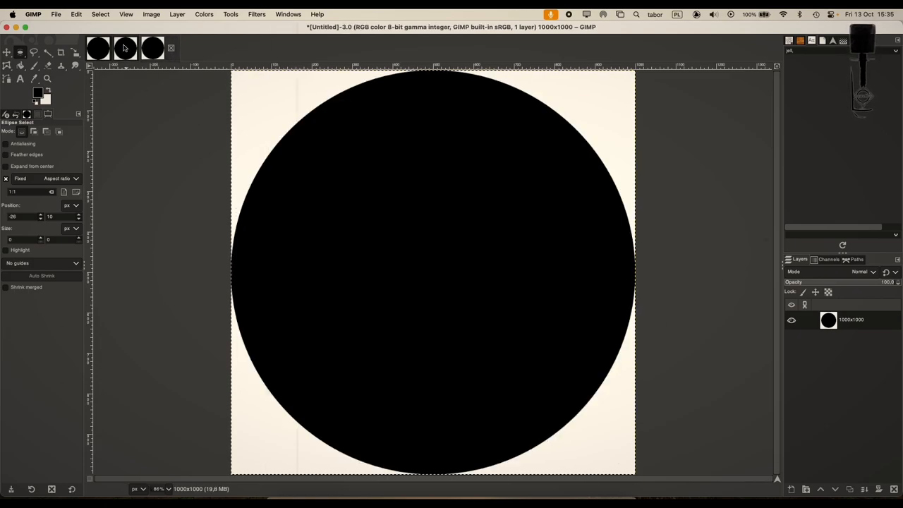
- Scale the 1000×1000 circle image down to 100×100 pixels with Cubic interpolation
{"action": "left_click", "coordinate": [166, 48]}
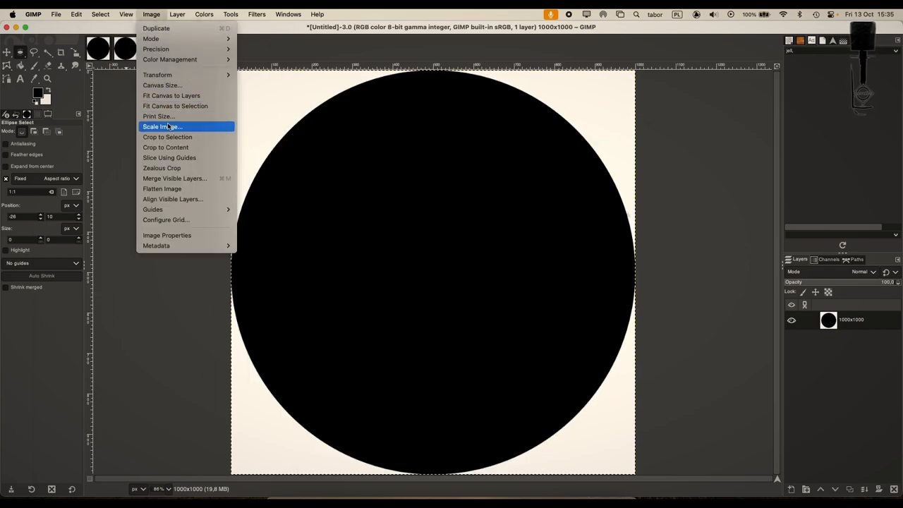
{"action": "left_click", "coordinate": [160, 127]}
{"action": "type", "text": "100"}
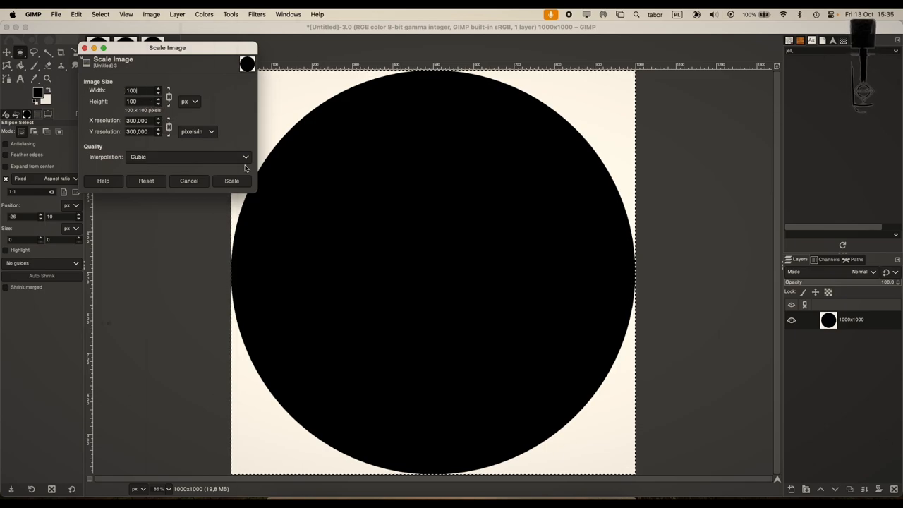
{"action": "left_click", "coordinate": [231, 180]}
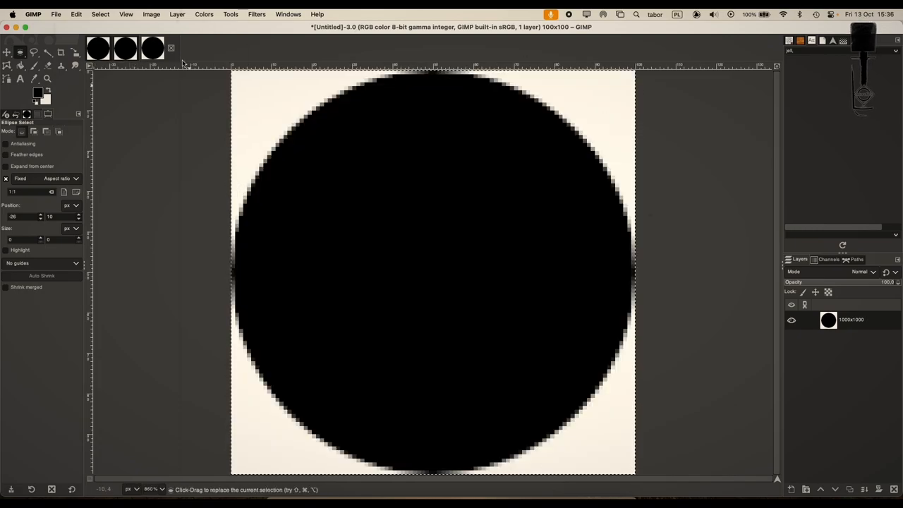
{"action": "left_click", "coordinate": [165, 48]}
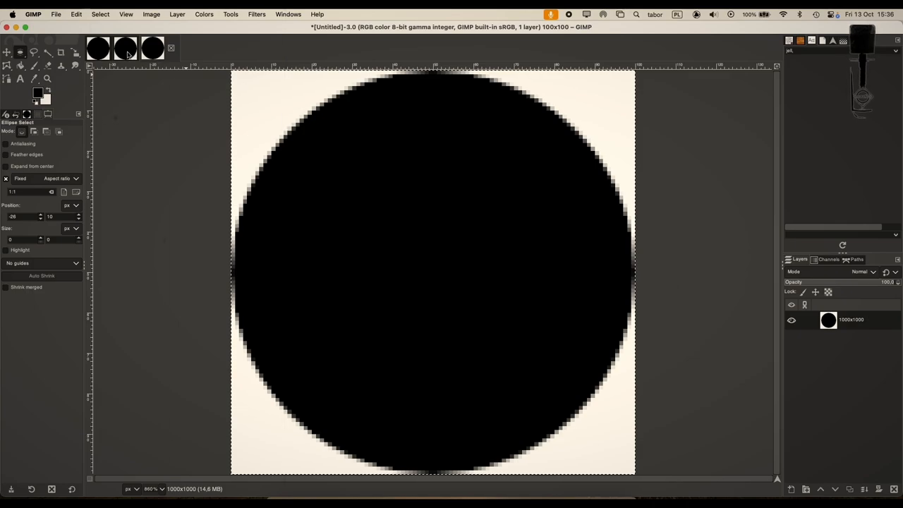
{"action": "mouse_move", "coordinate": [148, 155]}
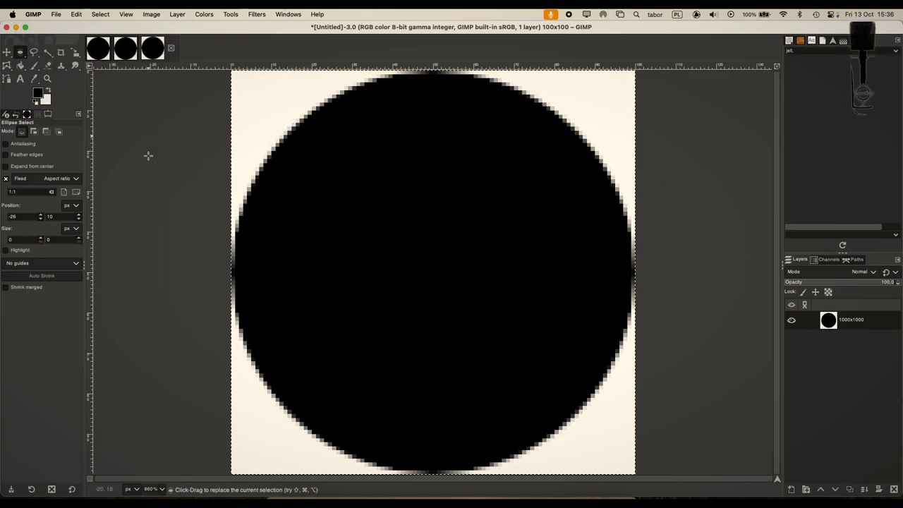
{"action": "mouse_move", "coordinate": [118, 127]}
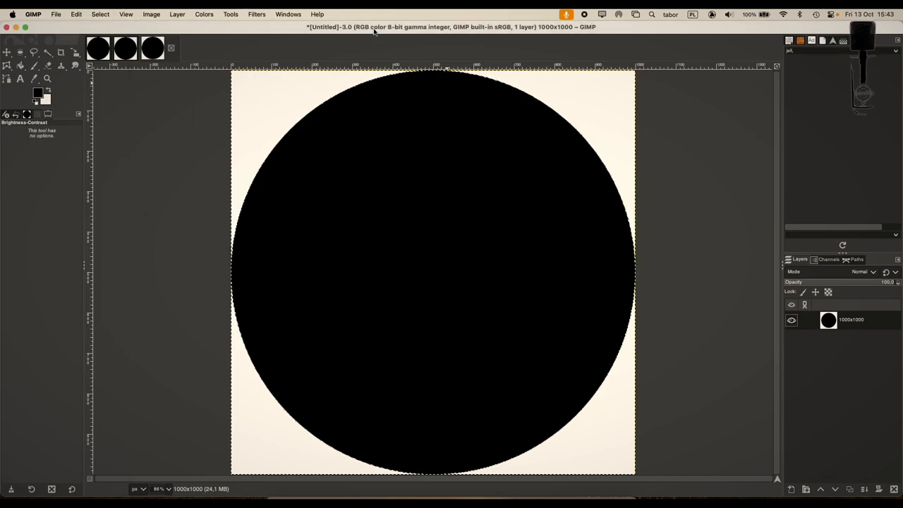
- Look at Brightness-Contrast under Colors and cancel it without changes
{"action": "left_click", "coordinate": [203, 14]}
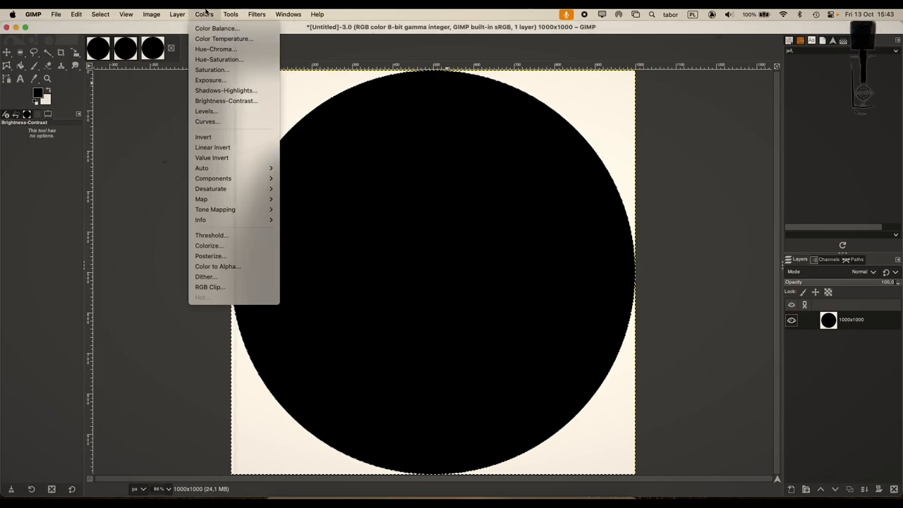
{"action": "left_click", "coordinate": [226, 100]}
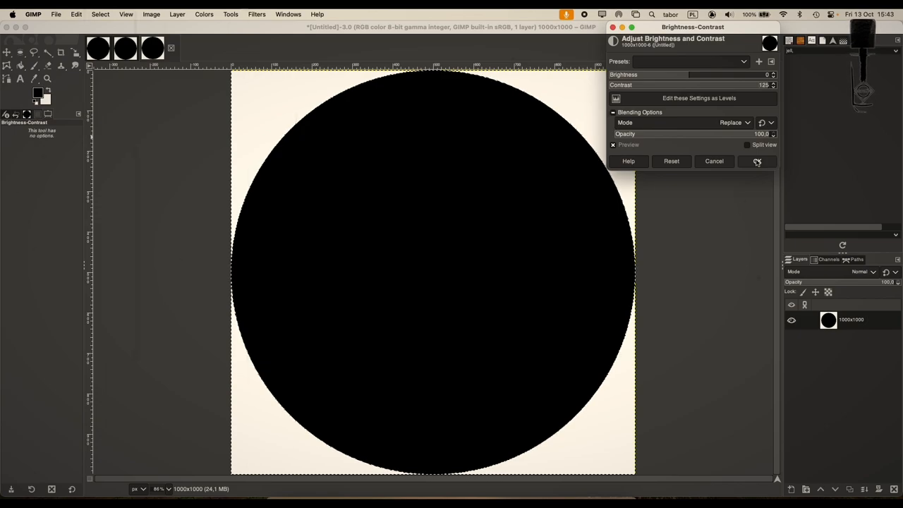
{"action": "left_click", "coordinate": [756, 161]}
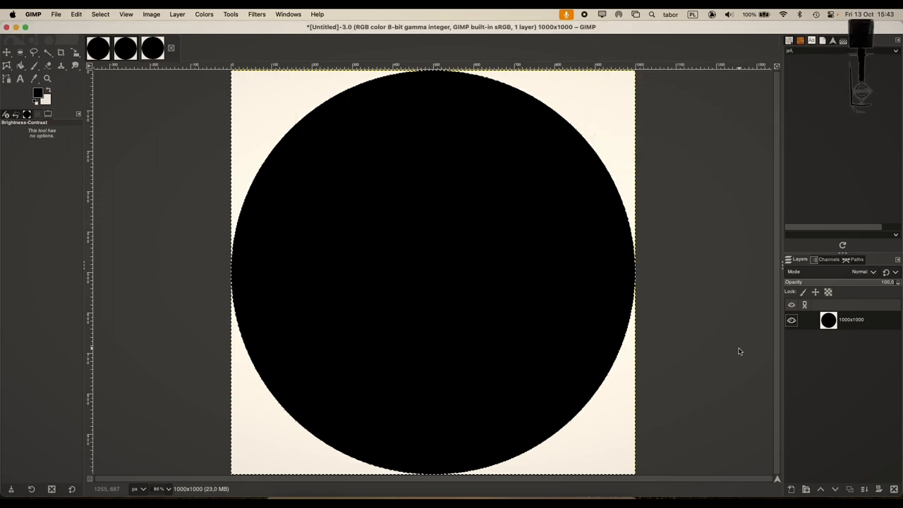
{"action": "left_click", "coordinate": [177, 14]}
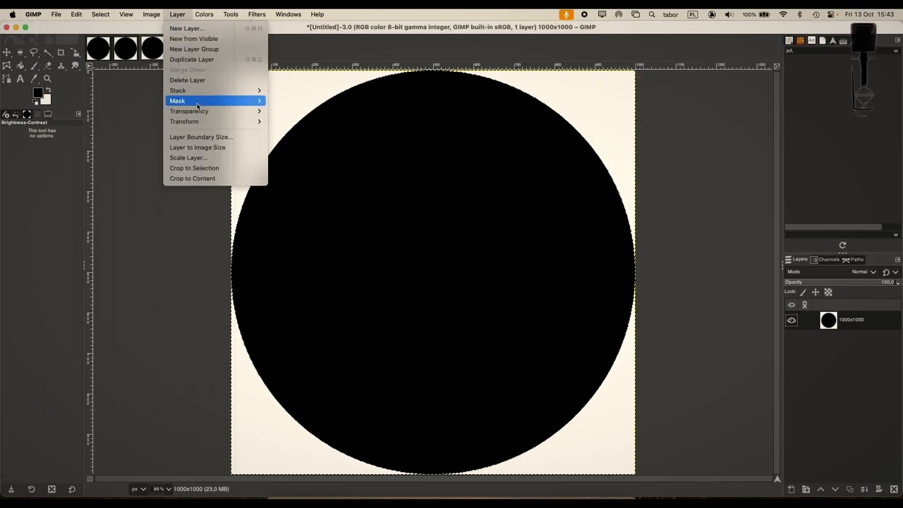
- Scale the circle image to 100 px wide via Image > Scale Image and dismiss the offset dialog
{"action": "left_click", "coordinate": [151, 14]}
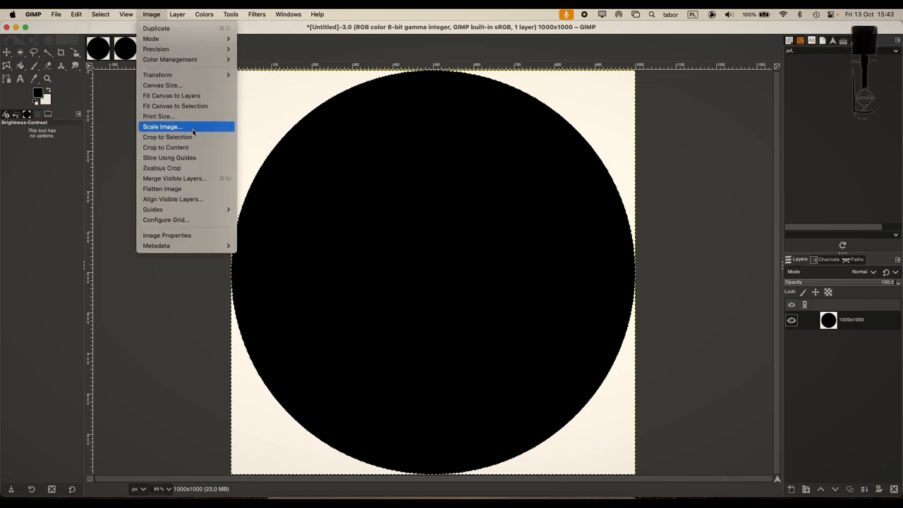
{"action": "left_click", "coordinate": [161, 127]}
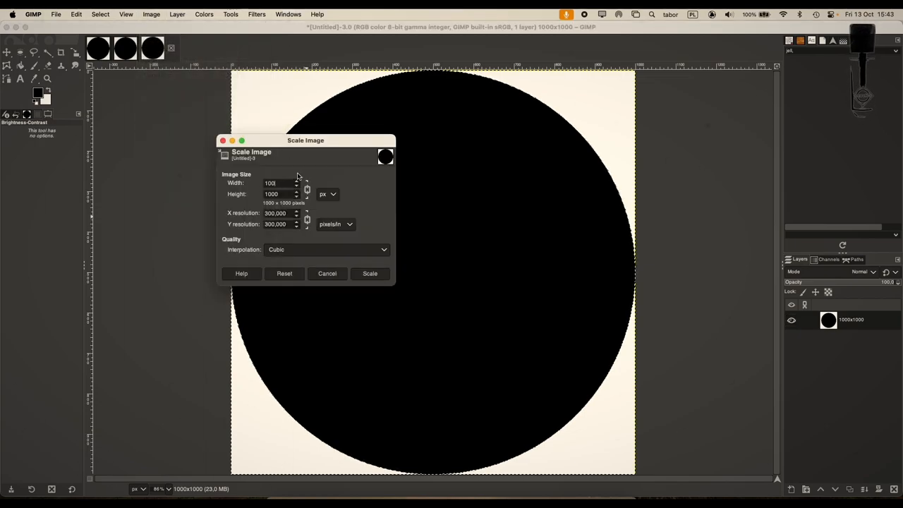
{"action": "left_click", "coordinate": [369, 274]}
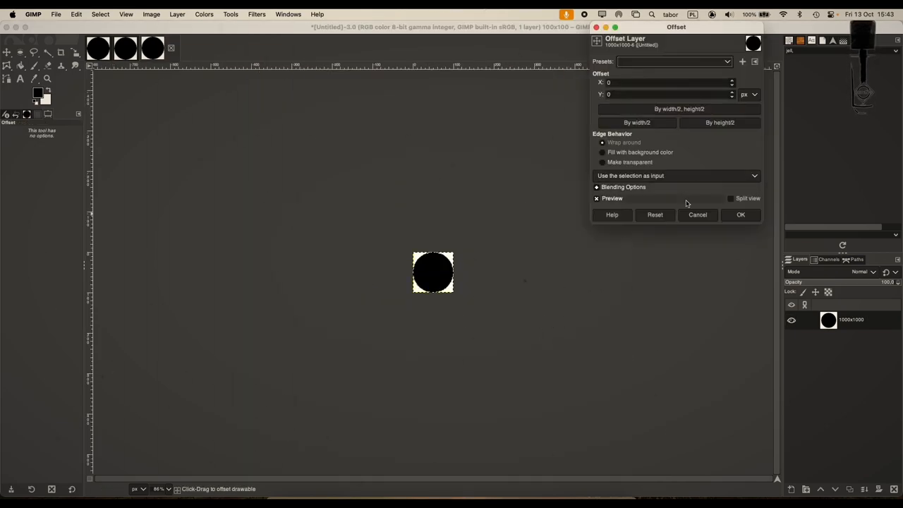
{"action": "left_click", "coordinate": [739, 214]}
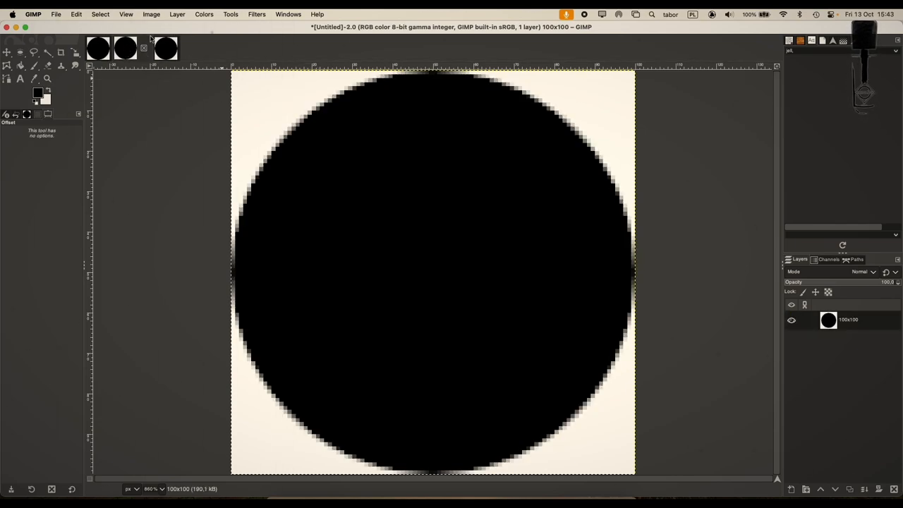
- Raise the circle's Contrast to maximum in Brightness-Contrast, leaving hard stair-step edges
{"action": "left_click", "coordinate": [203, 14]}
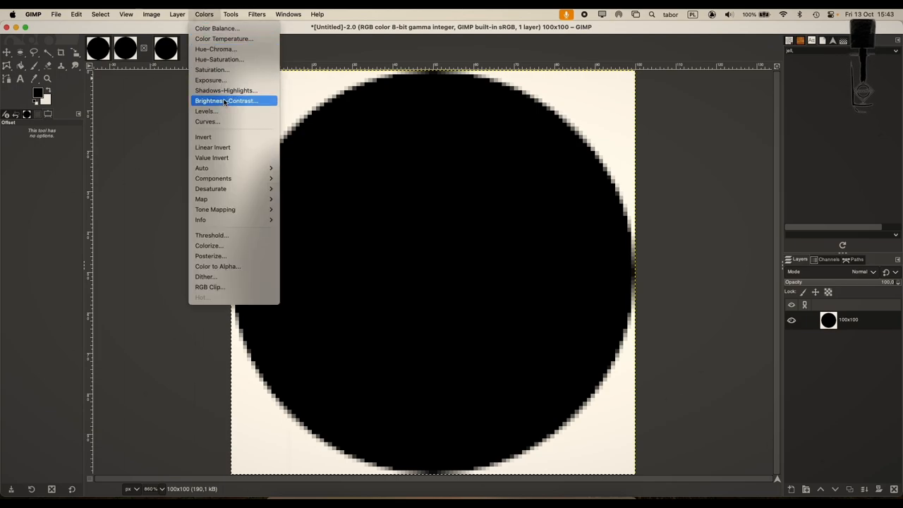
{"action": "left_click", "coordinate": [225, 100]}
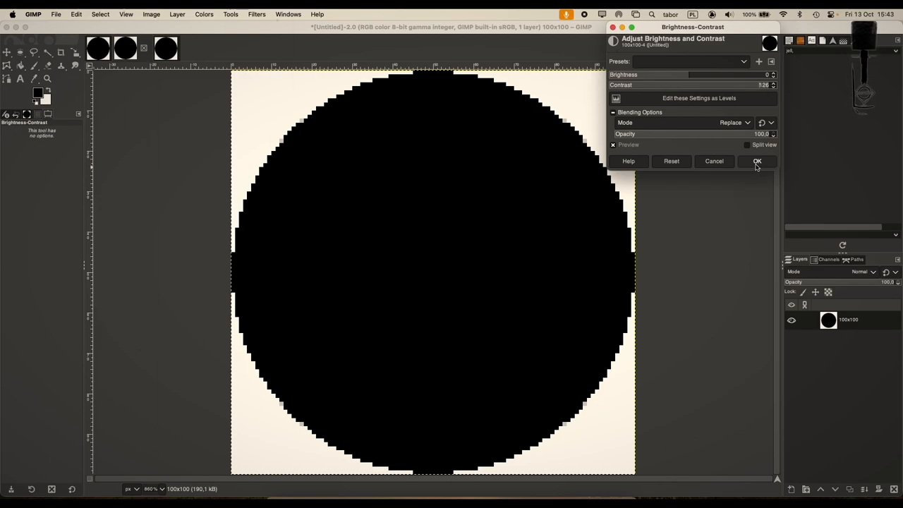
{"action": "left_click", "coordinate": [671, 160]}
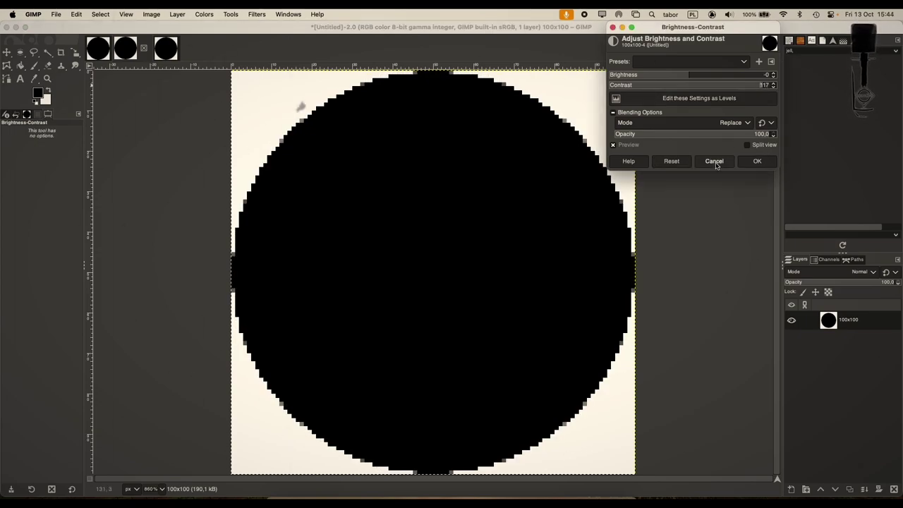
{"action": "left_click", "coordinate": [713, 161]}
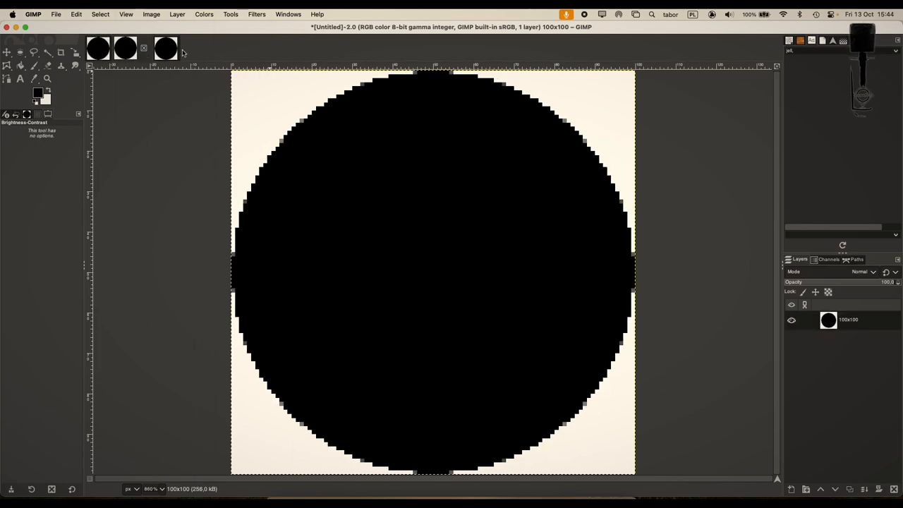
- Bring Pro Tools forward on the TakeOne_Gretch drum session's mix window
{"action": "left_click", "coordinate": [124, 48]}
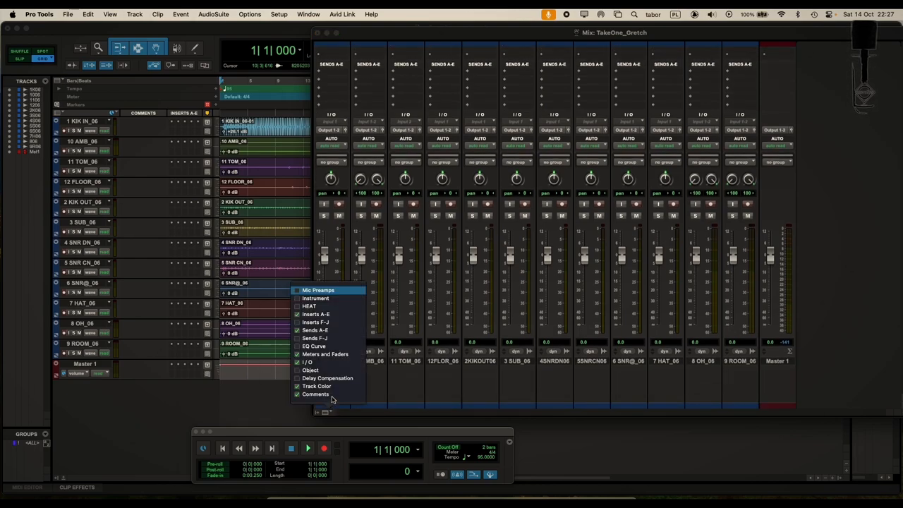
{"action": "mouse_move", "coordinate": [327, 378]}
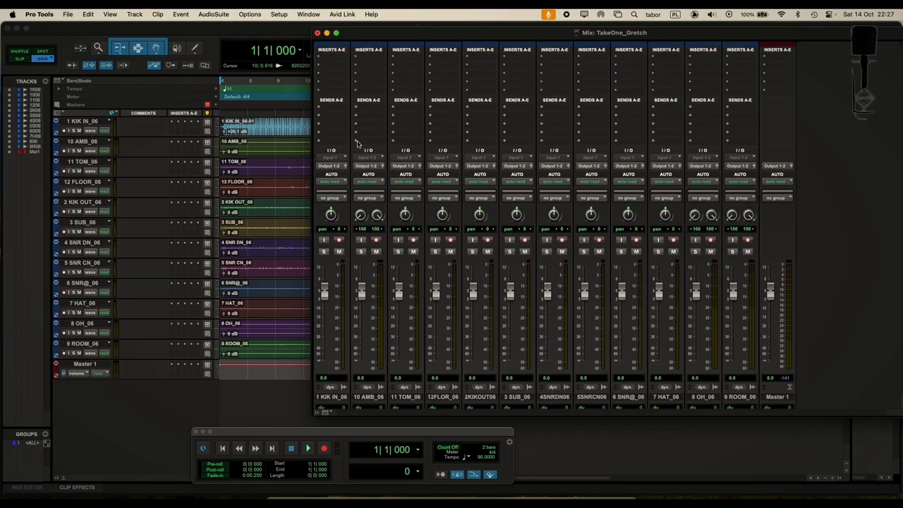
- Insert a PSP equaliser on the first track's first insert slot
{"action": "left_click", "coordinate": [331, 58]}
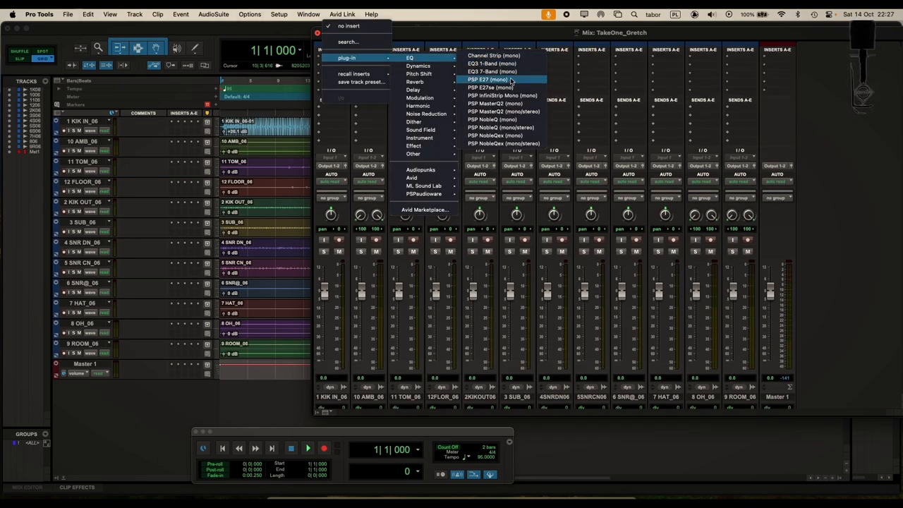
{"action": "left_click", "coordinate": [488, 79]}
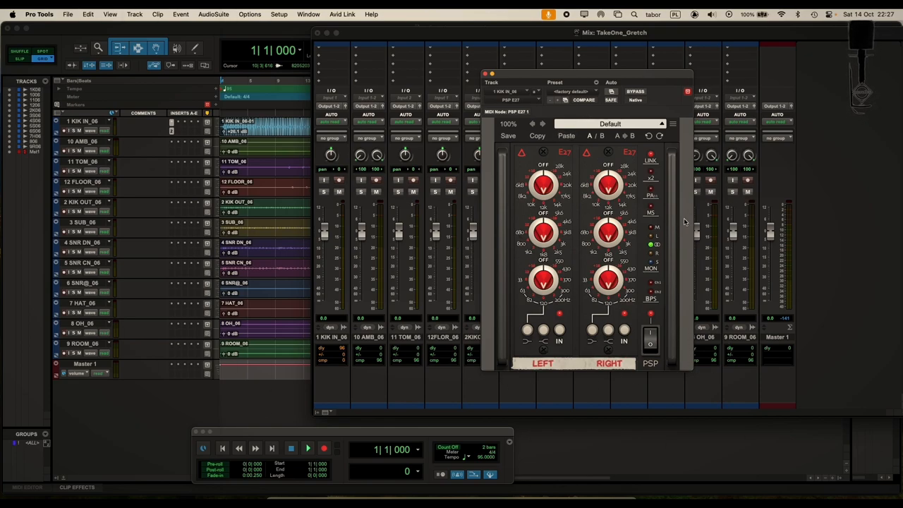
{"action": "mouse_move", "coordinate": [672, 177]}
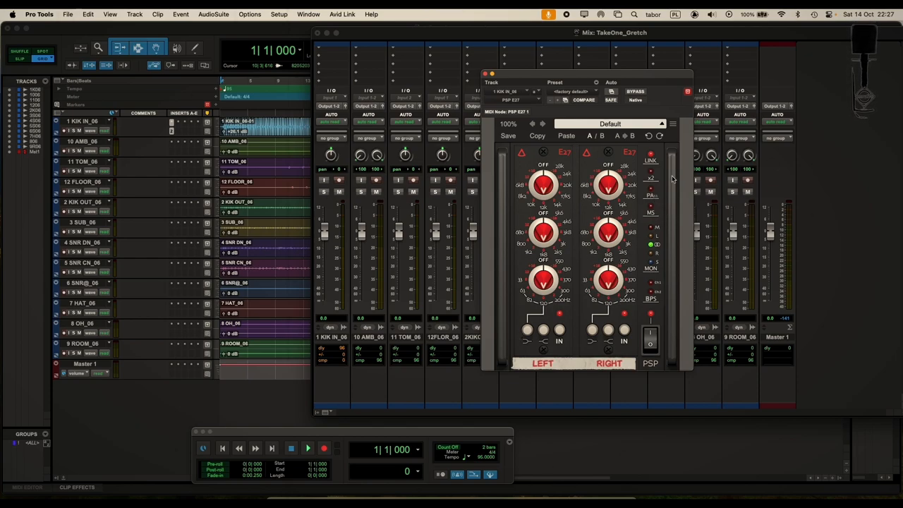
{"action": "mouse_move", "coordinate": [439, 330]}
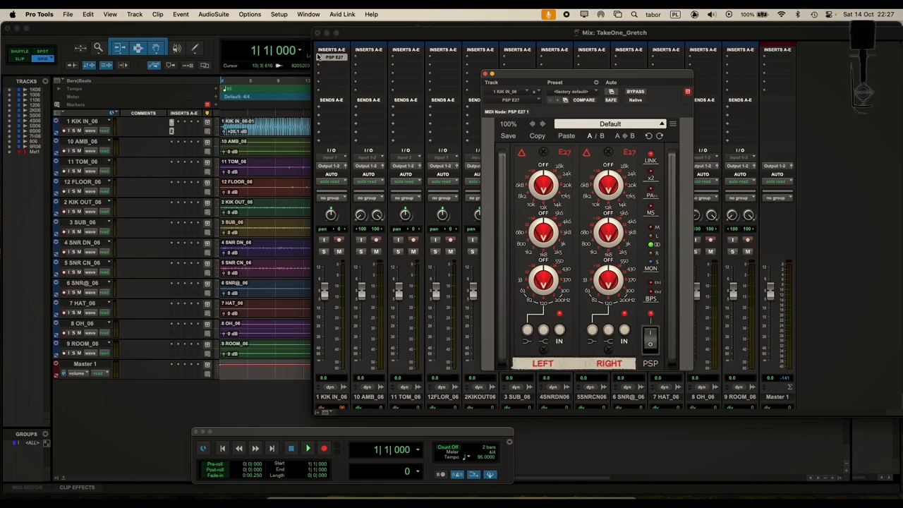
{"action": "mouse_move", "coordinate": [366, 67]}
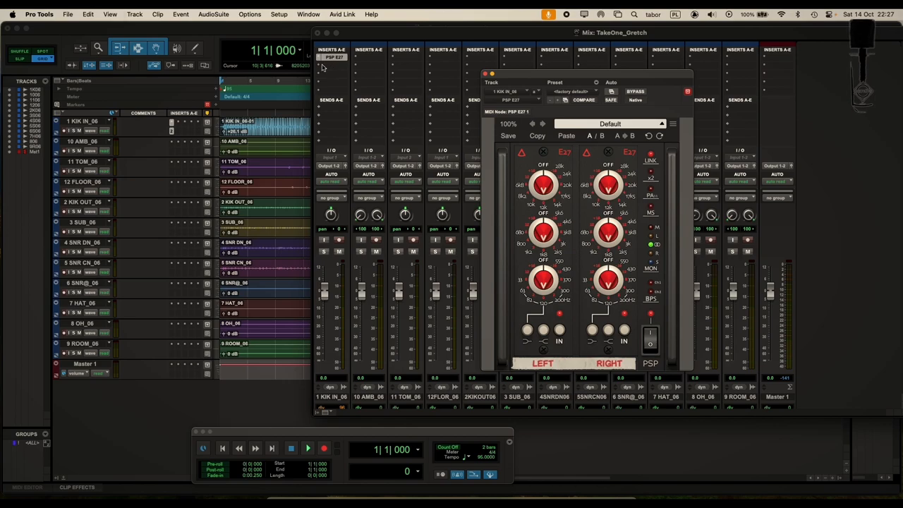
- Add a second PSP equaliser on the next insert slot of track 1
{"action": "left_click", "coordinate": [334, 57]}
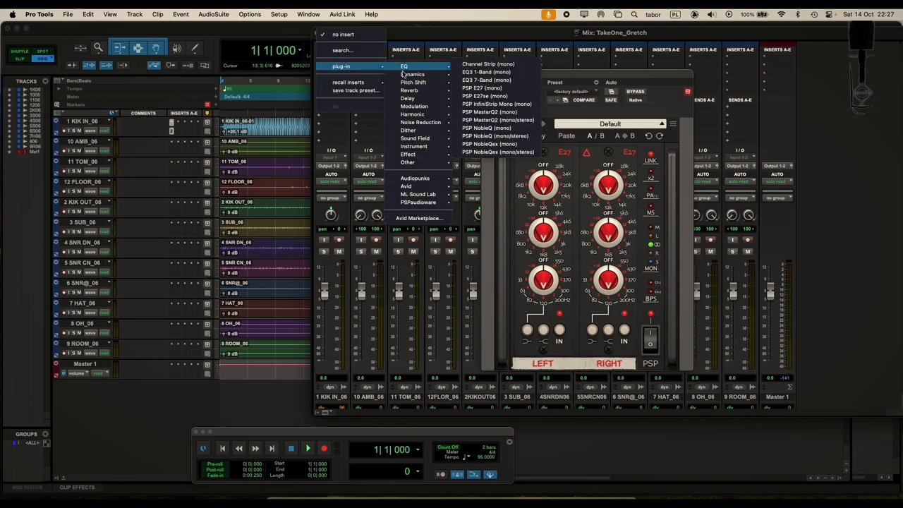
{"action": "mouse_move", "coordinate": [493, 96]}
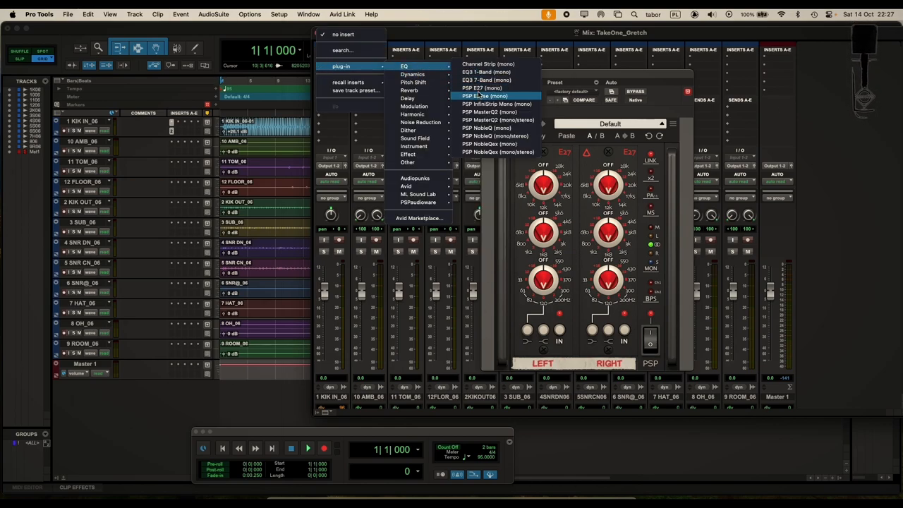
{"action": "left_click", "coordinate": [483, 96]}
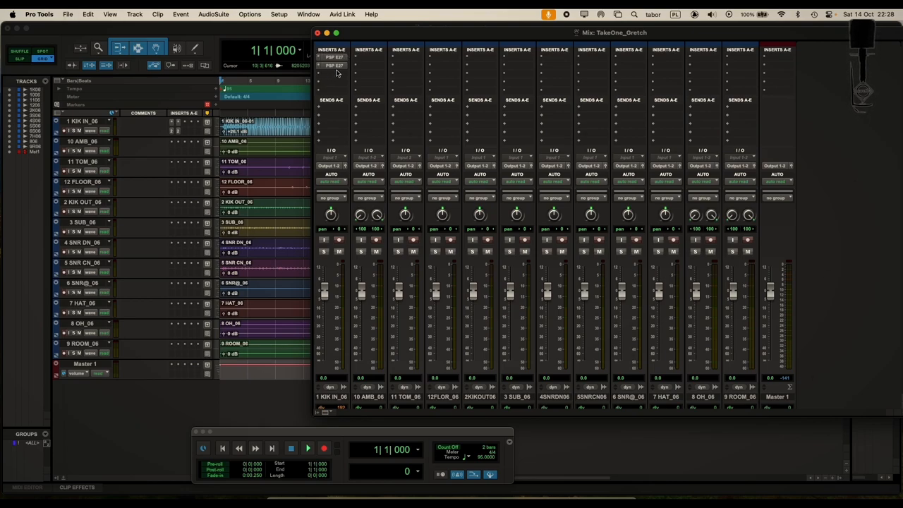
{"action": "mouse_move", "coordinate": [346, 90]}
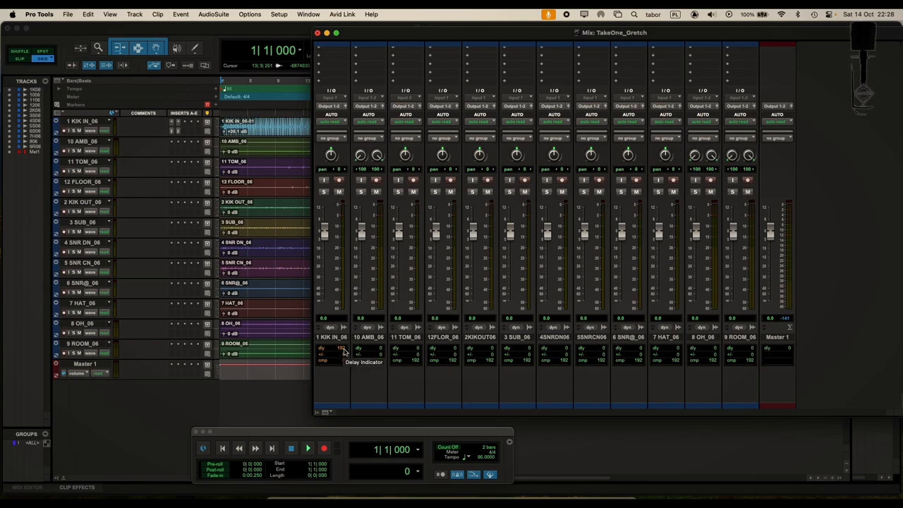
{"action": "mouse_move", "coordinate": [355, 379]}
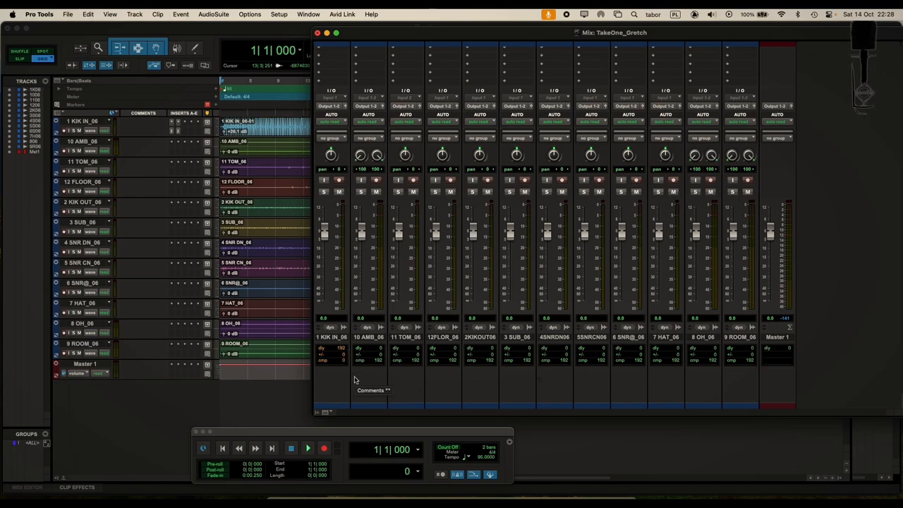
{"action": "mouse_move", "coordinate": [360, 384]}
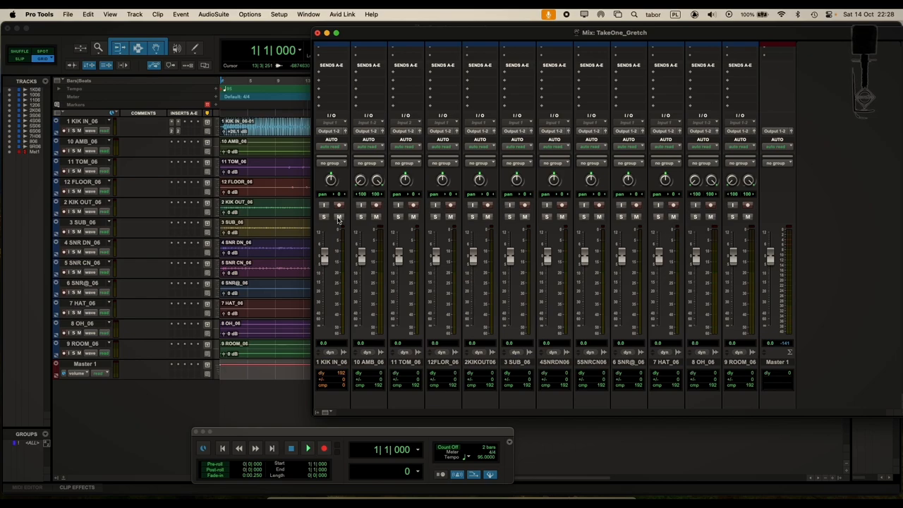
{"action": "mouse_move", "coordinate": [333, 251]}
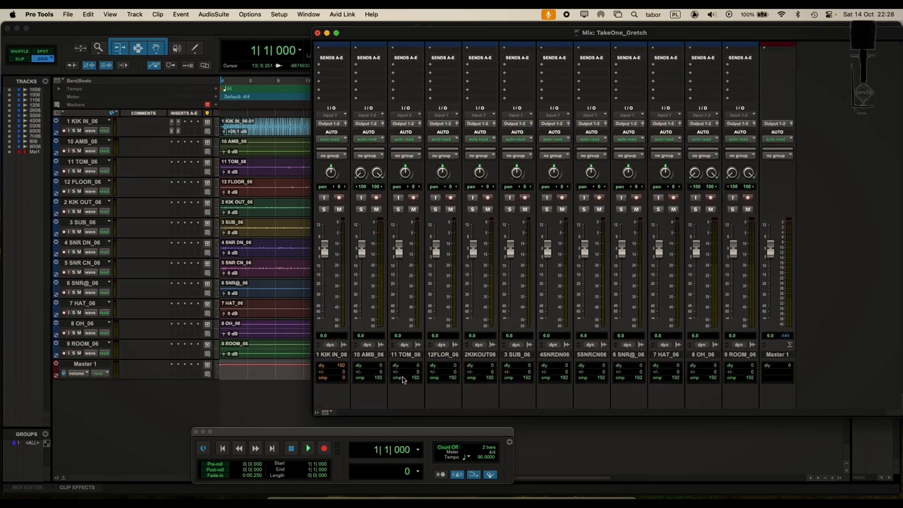
{"action": "mouse_move", "coordinate": [415, 379]}
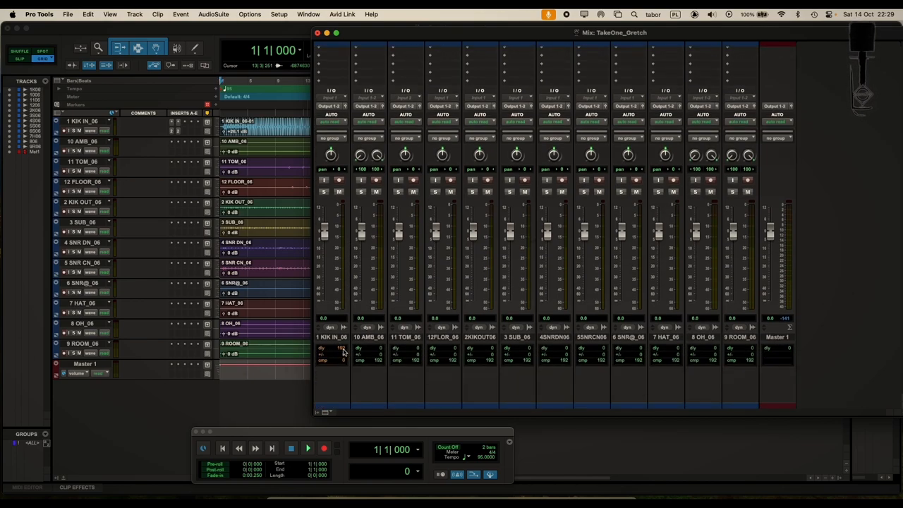
{"action": "mouse_move", "coordinate": [341, 350]}
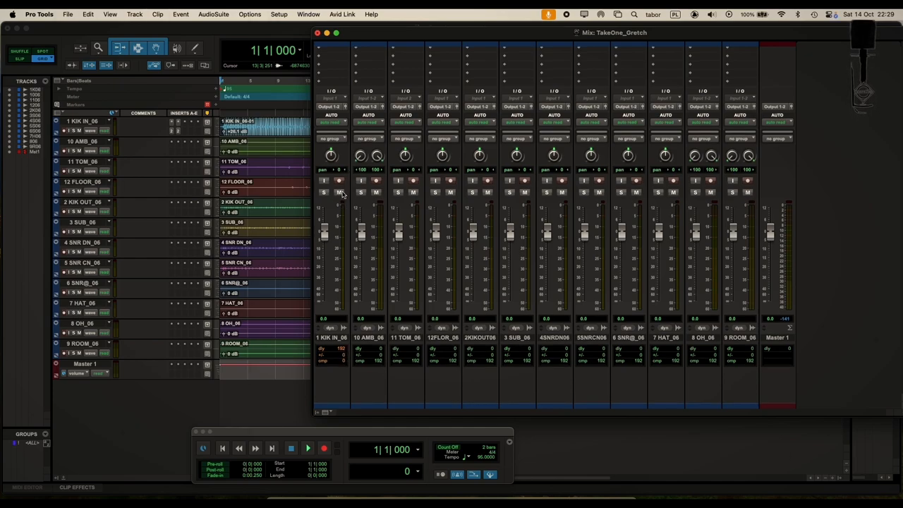
{"action": "mouse_move", "coordinate": [338, 200]}
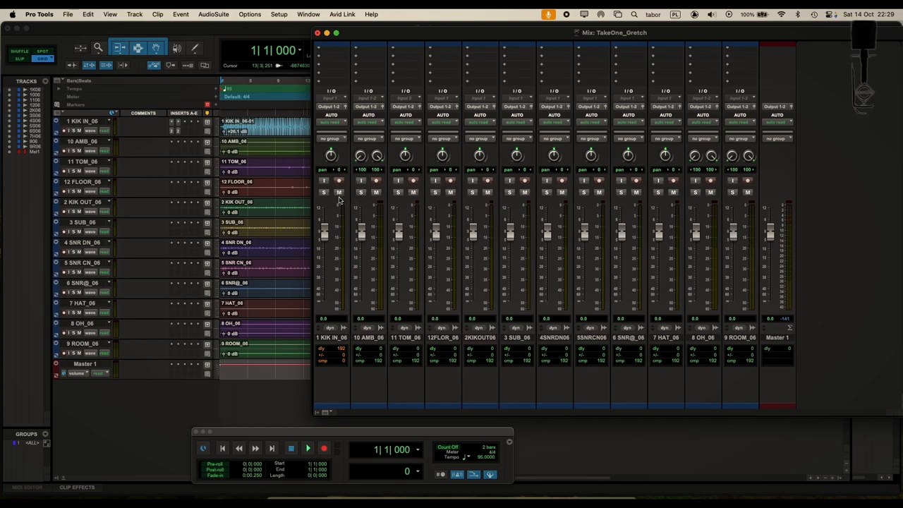
{"action": "mouse_move", "coordinate": [338, 247]}
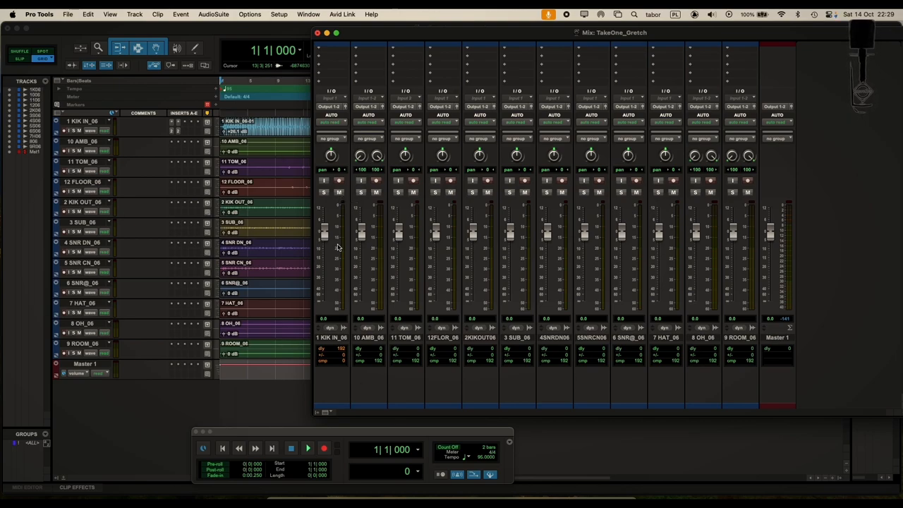